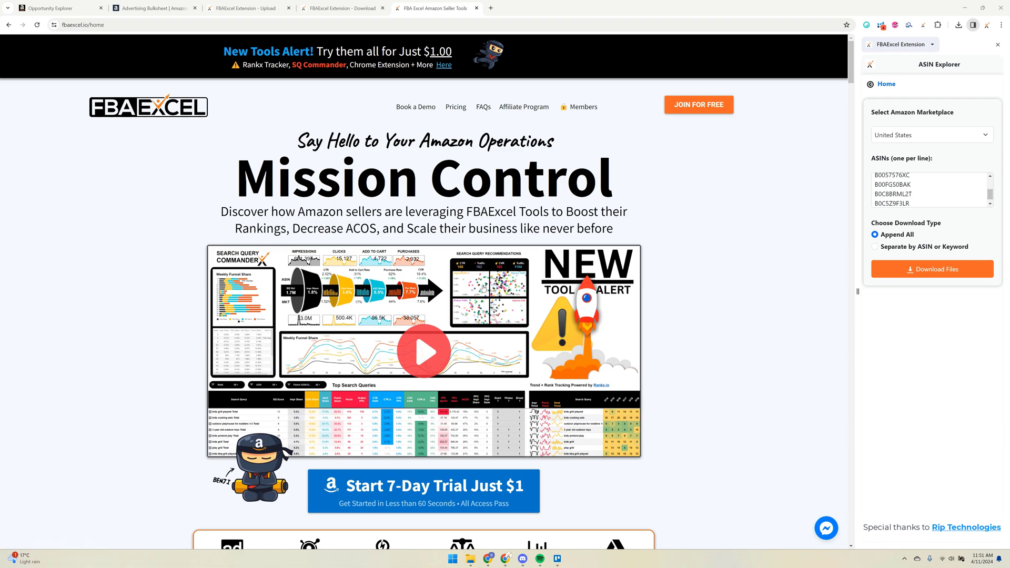
- Scroll the FBAExcel homepage down through the tool listings to AdTactix and beyond
scroll(down, 3)
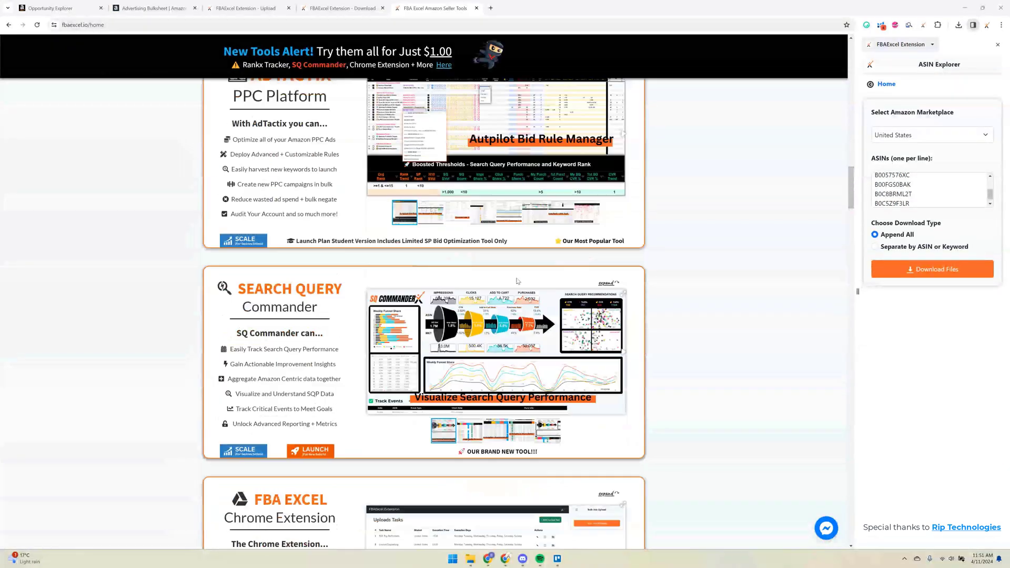
scroll(down, 3)
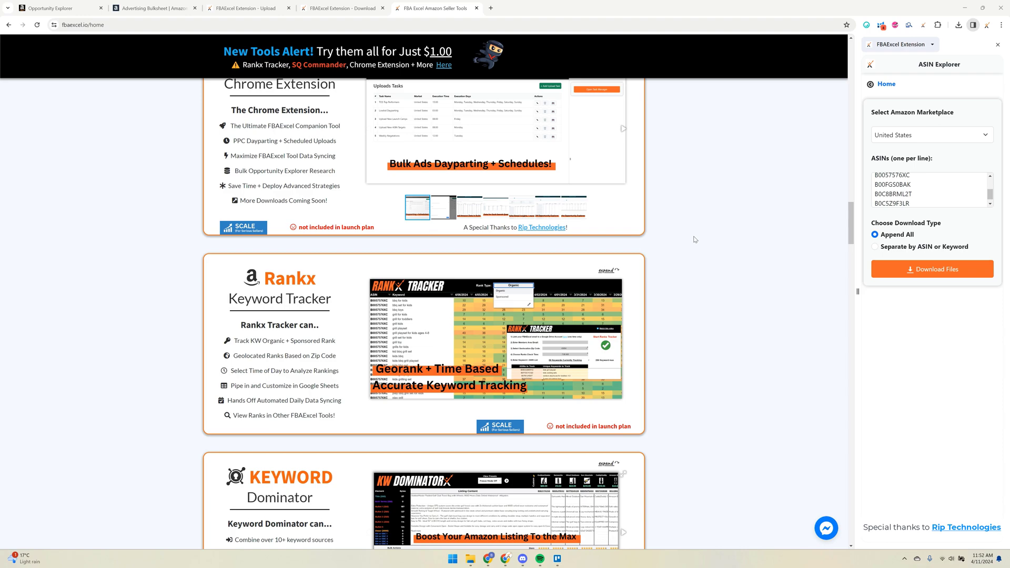
mouse_move(686, 212)
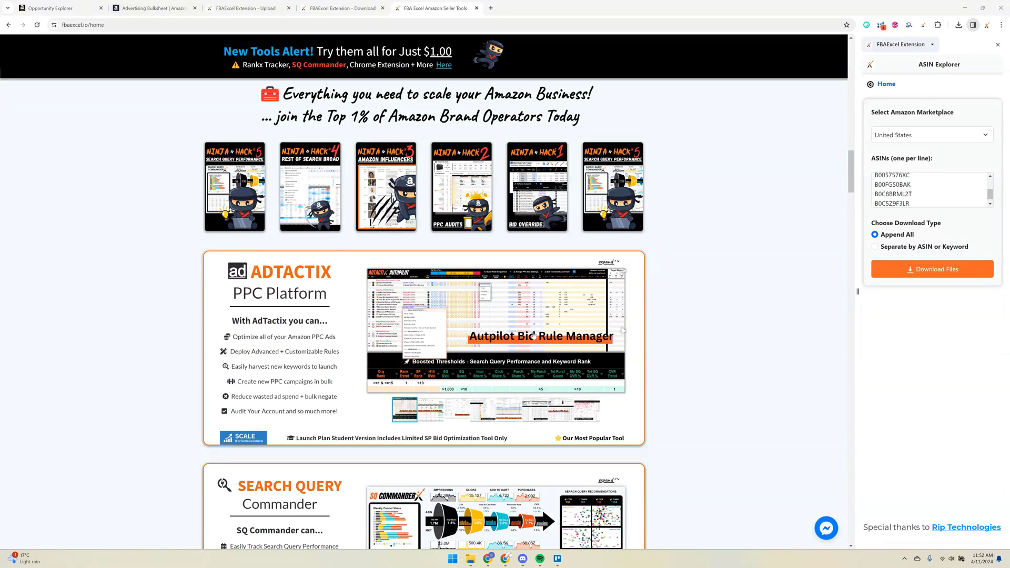
- Switch to the Advertising Bulksheet tab and return the extension side panel to Home
click(57, 7)
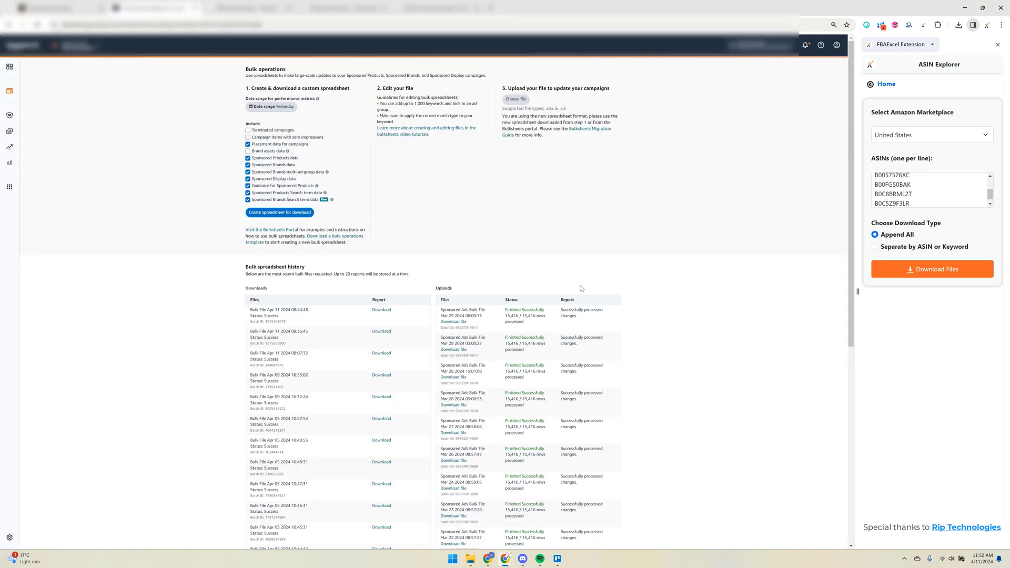
click(886, 84)
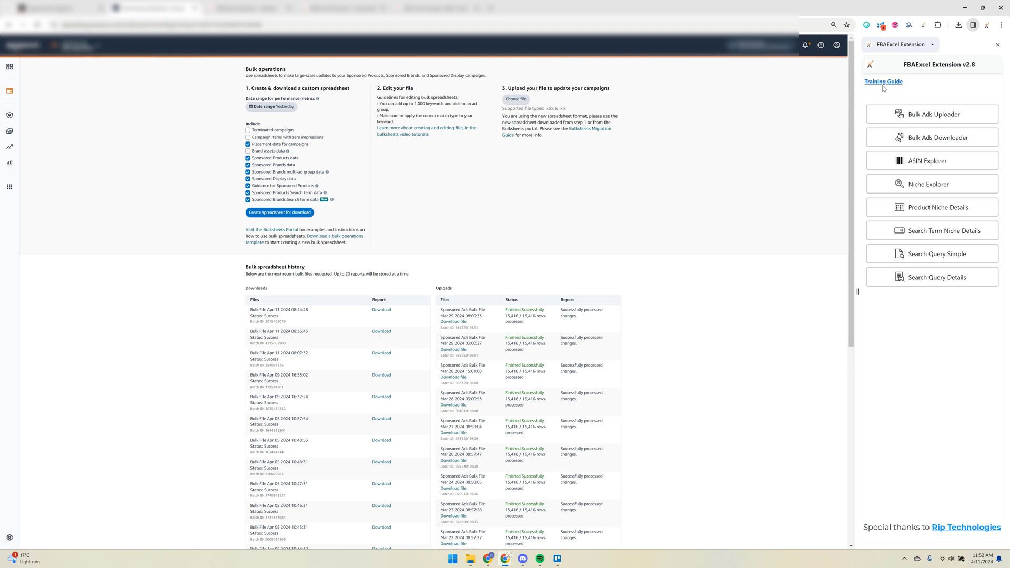
mouse_move(931, 114)
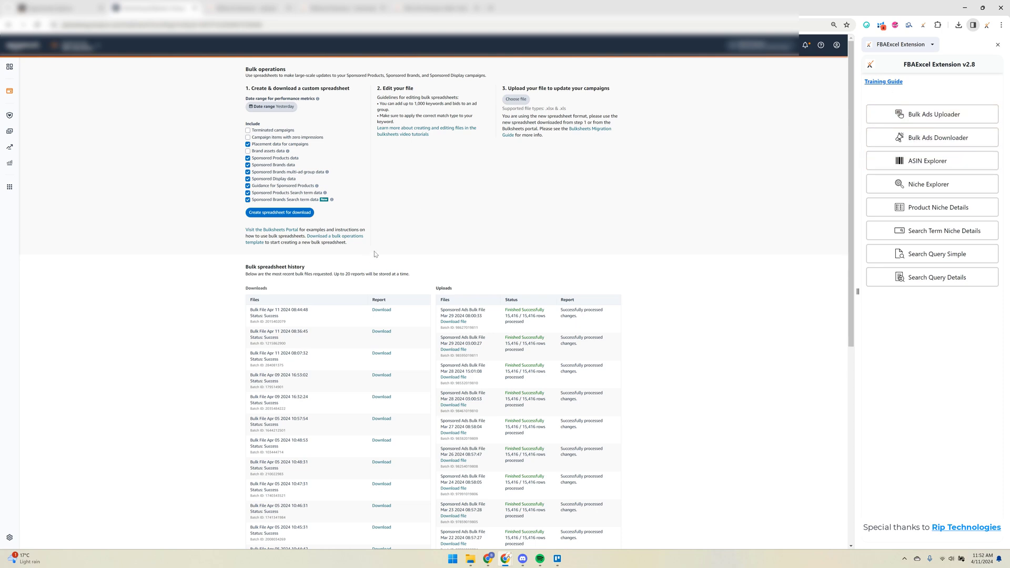
mouse_move(640, 155)
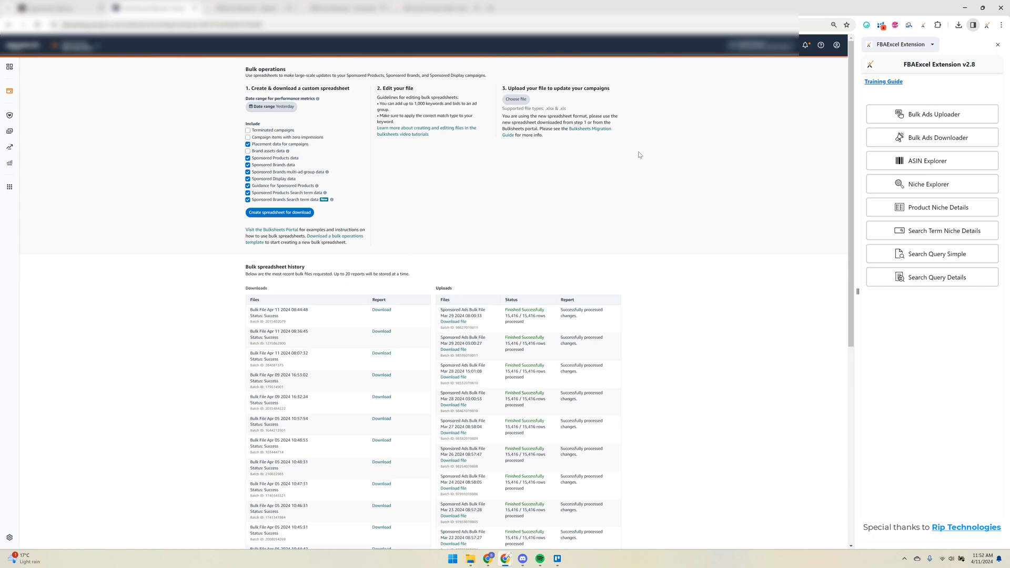
mouse_move(376, 136)
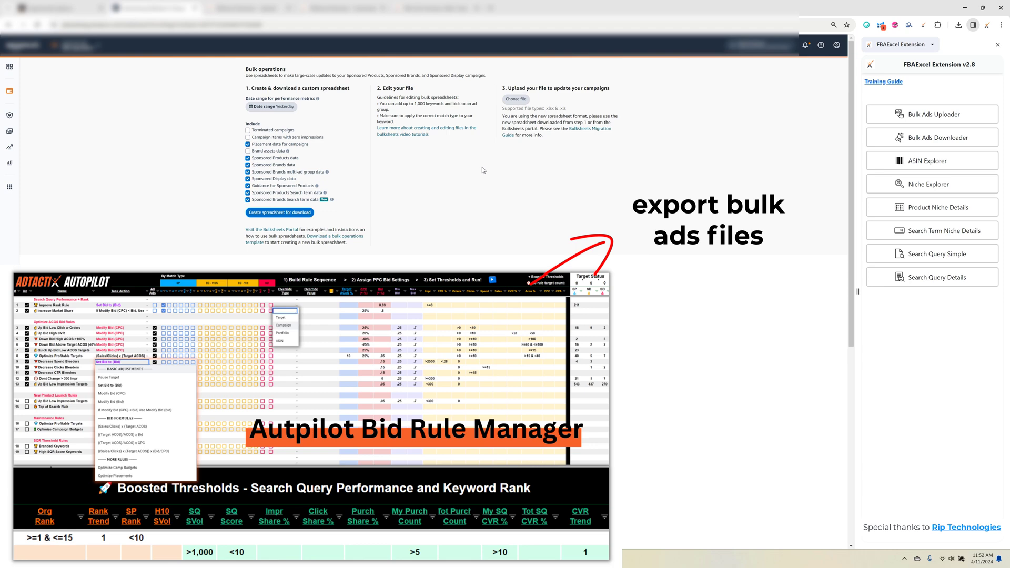
mouse_move(535, 227)
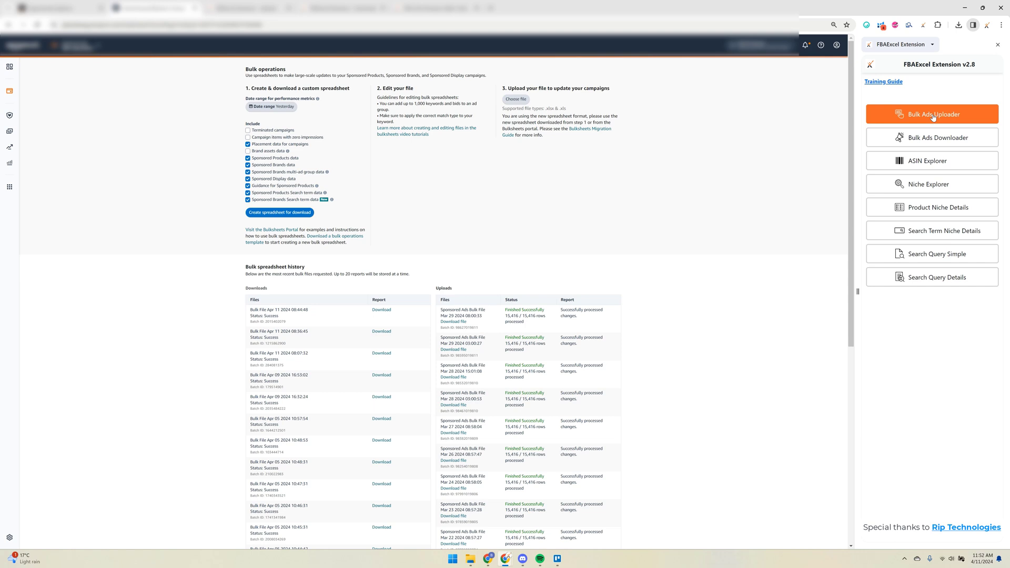
- Go into Bulk Ads Uploader and bring up the Uploads Tasks manager with four scheduled tasks
click(931, 114)
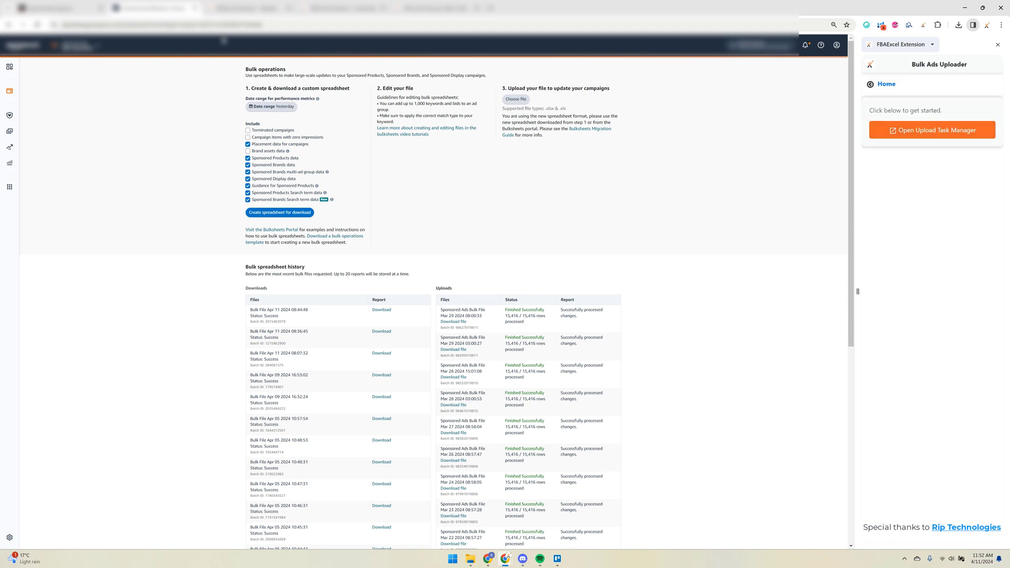
click(932, 130)
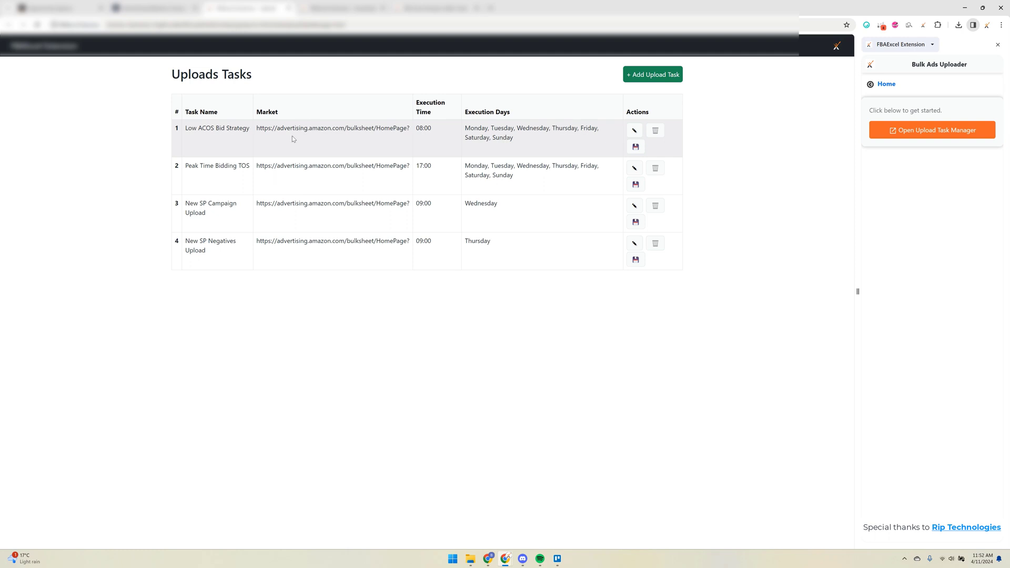
mouse_move(400, 154)
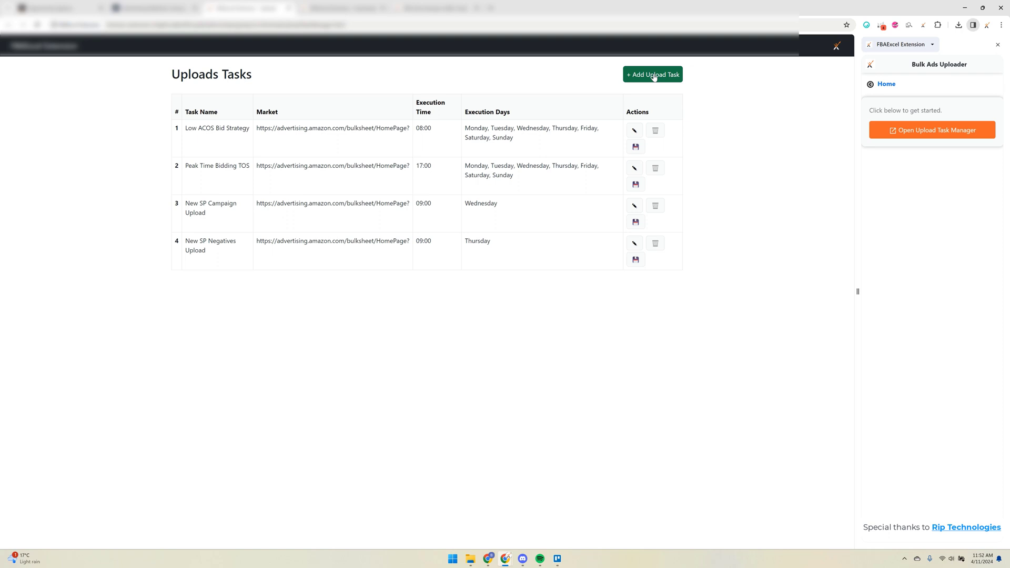
- Start a new upload task, visit its Task Name and Task Runtime fields, then close it unsaved
click(652, 73)
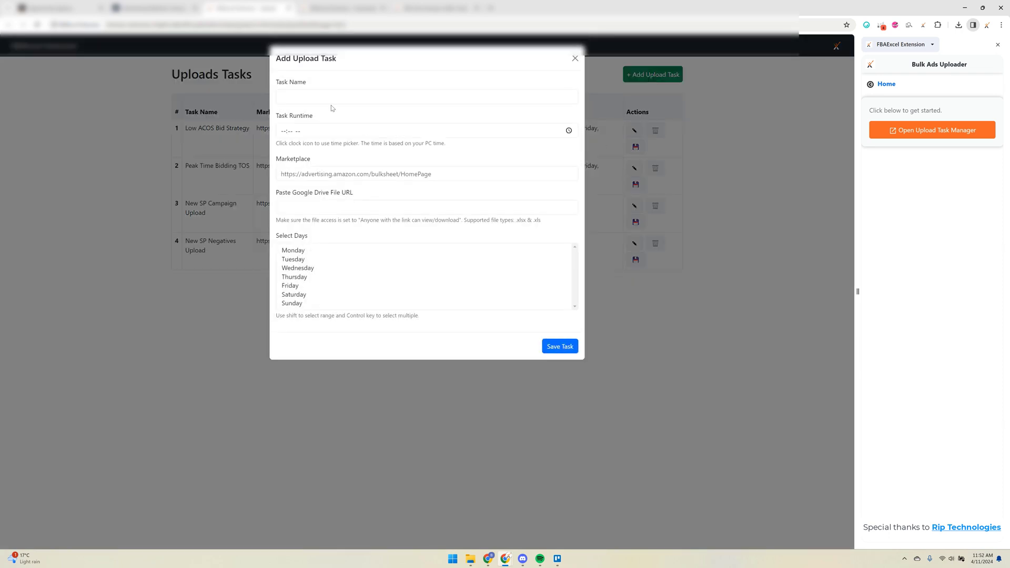
mouse_move(297, 258)
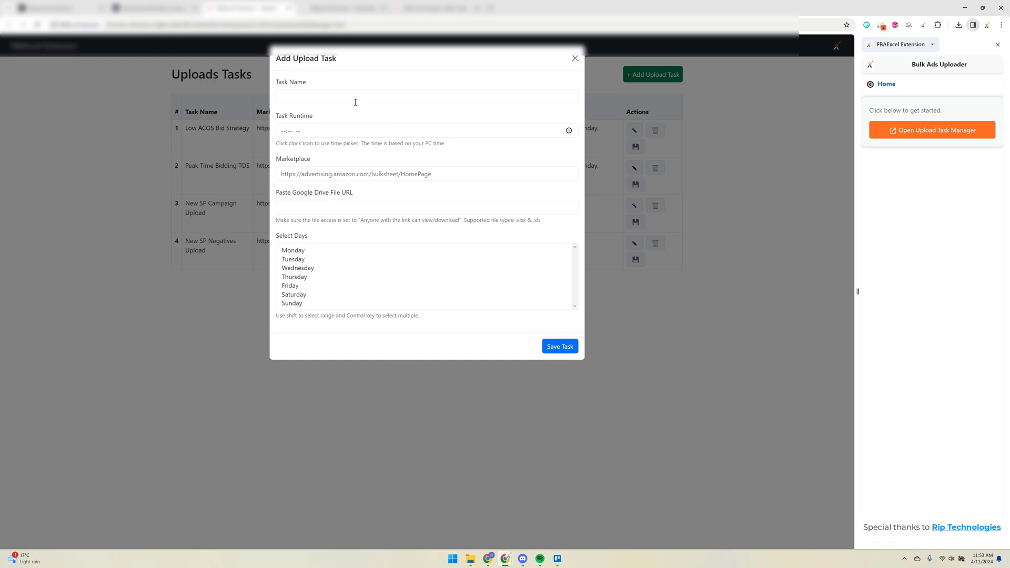
mouse_move(435, 138)
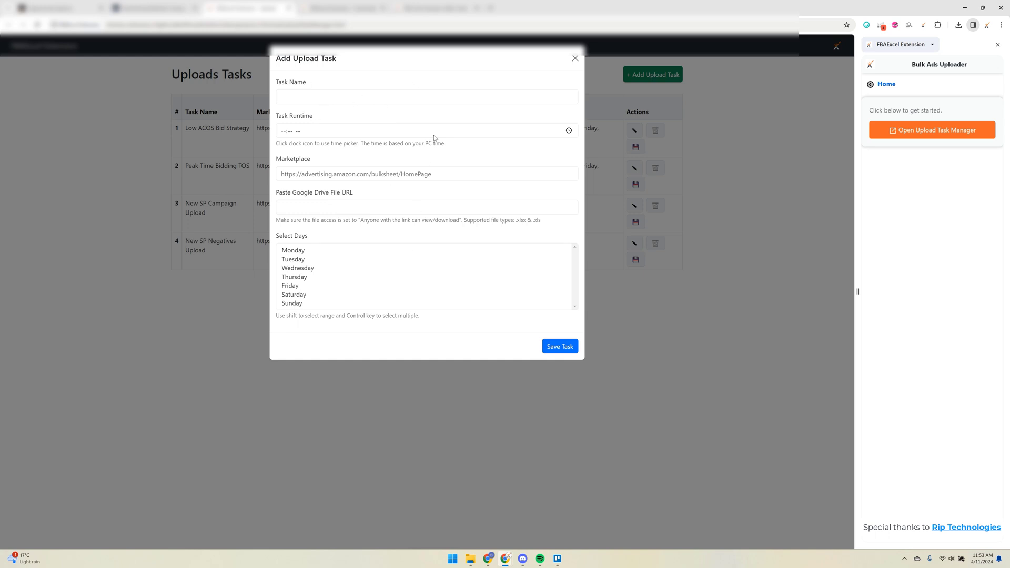
click(426, 97)
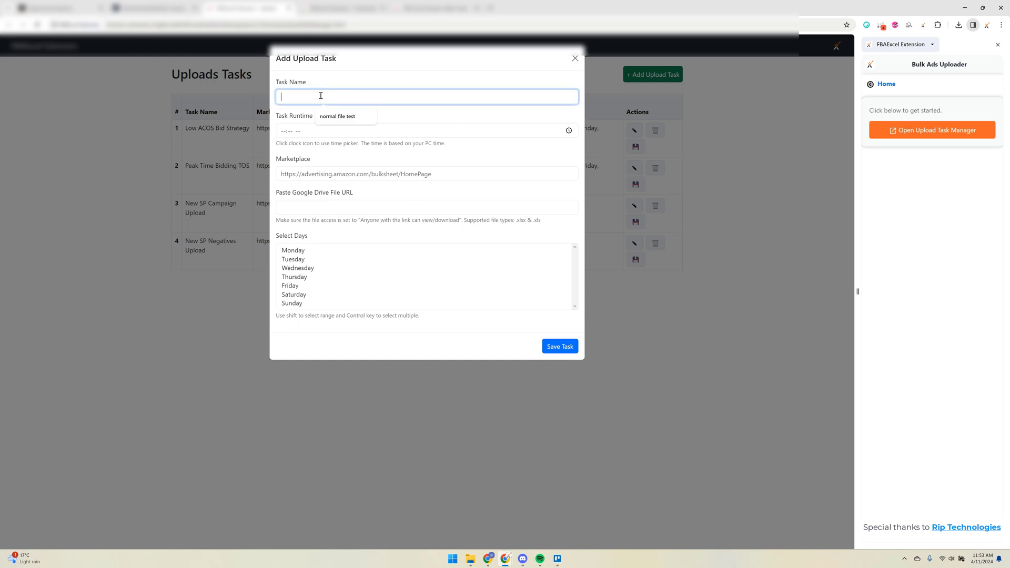
click(291, 130)
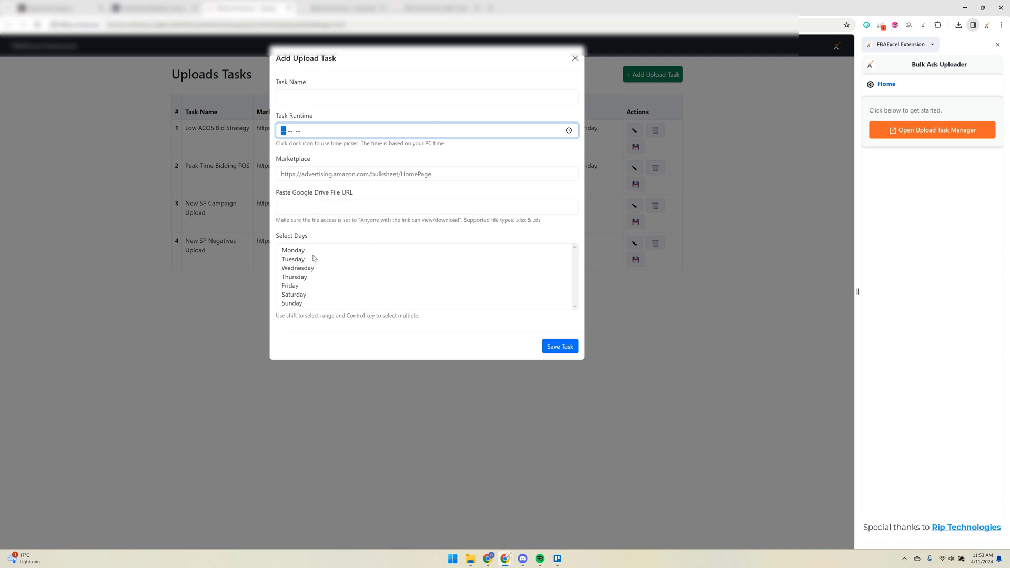
mouse_move(576, 71)
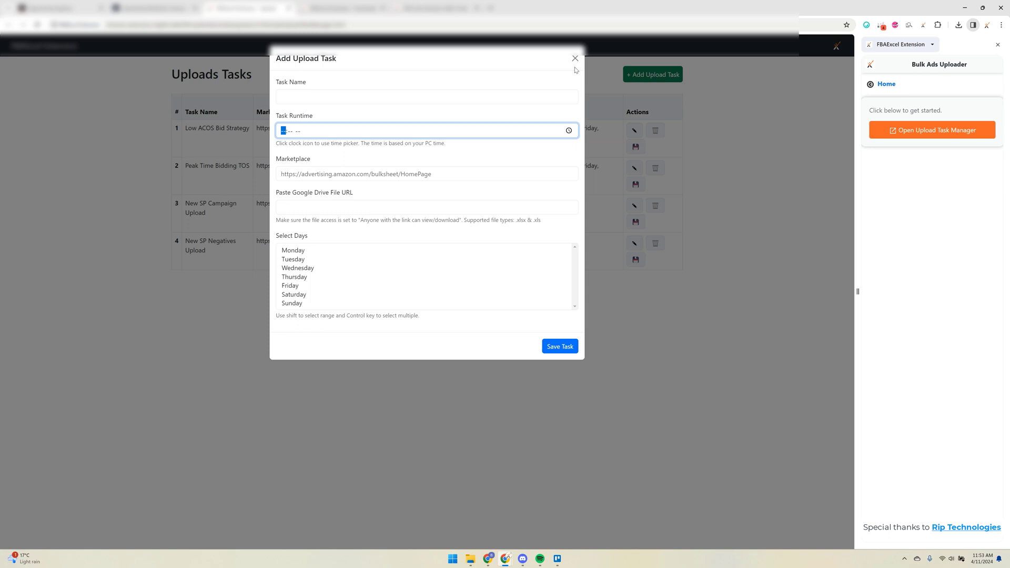
click(575, 58)
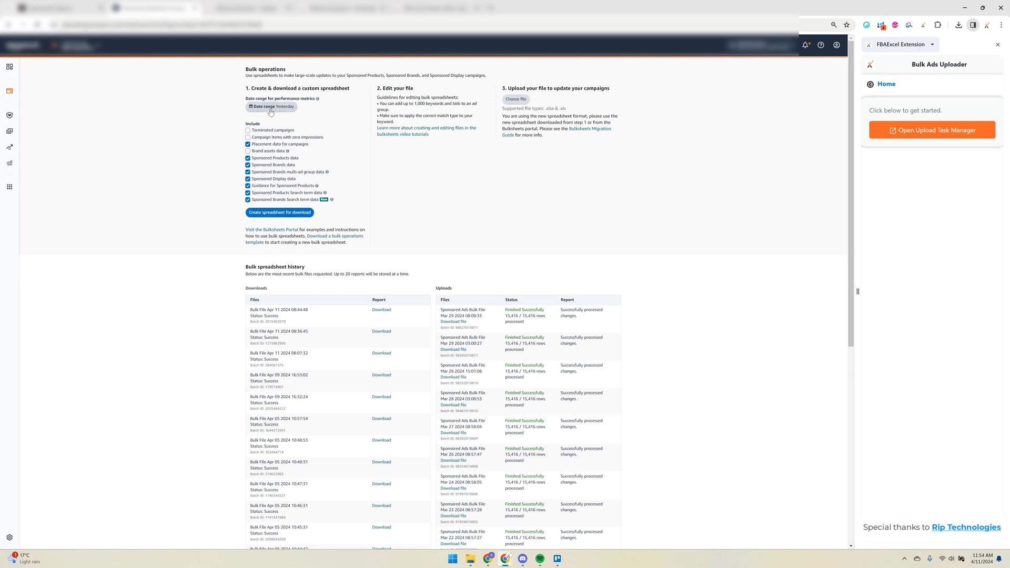
- Peek at the performance metrics date range picker and dismiss it, keeping Yesterday
click(271, 107)
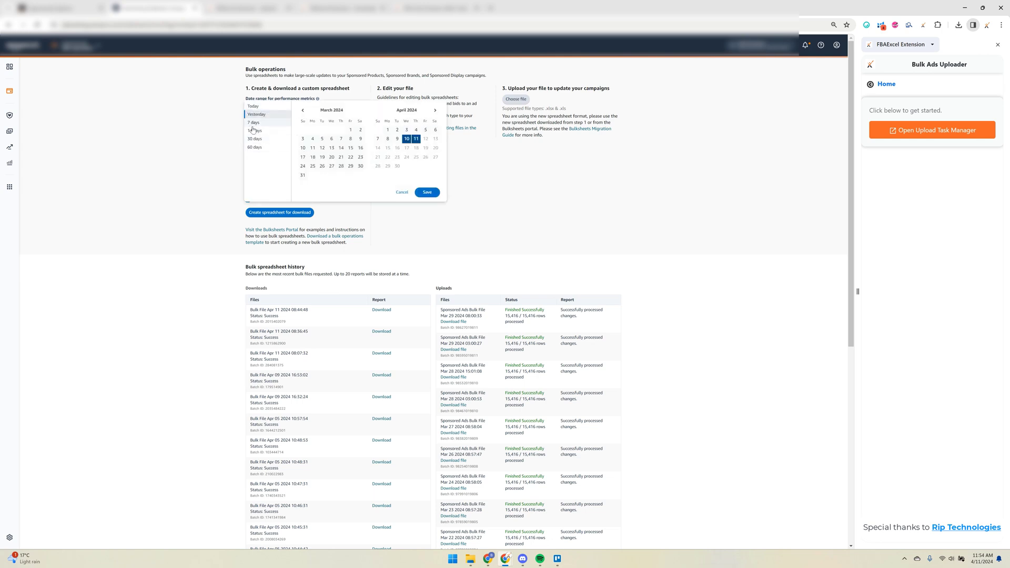
click(426, 192)
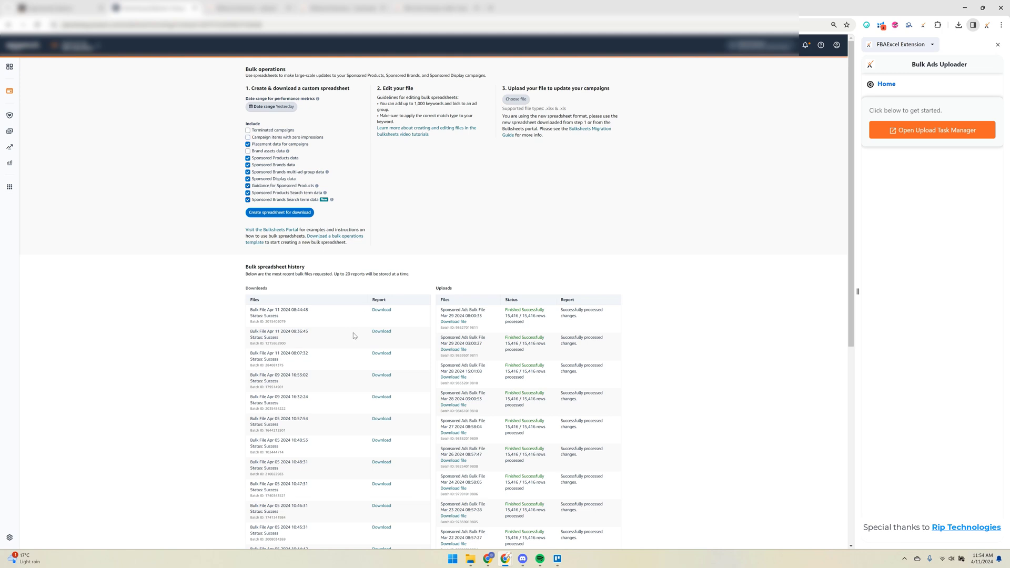
mouse_move(381, 331)
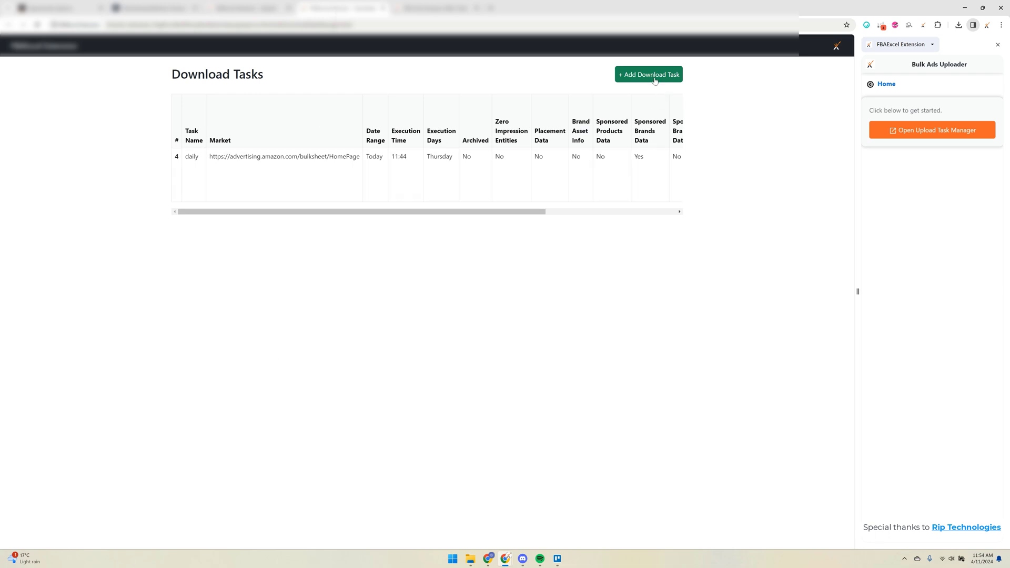
- Start a new download task, view its name field and date range choices, then close it unsaved
click(648, 73)
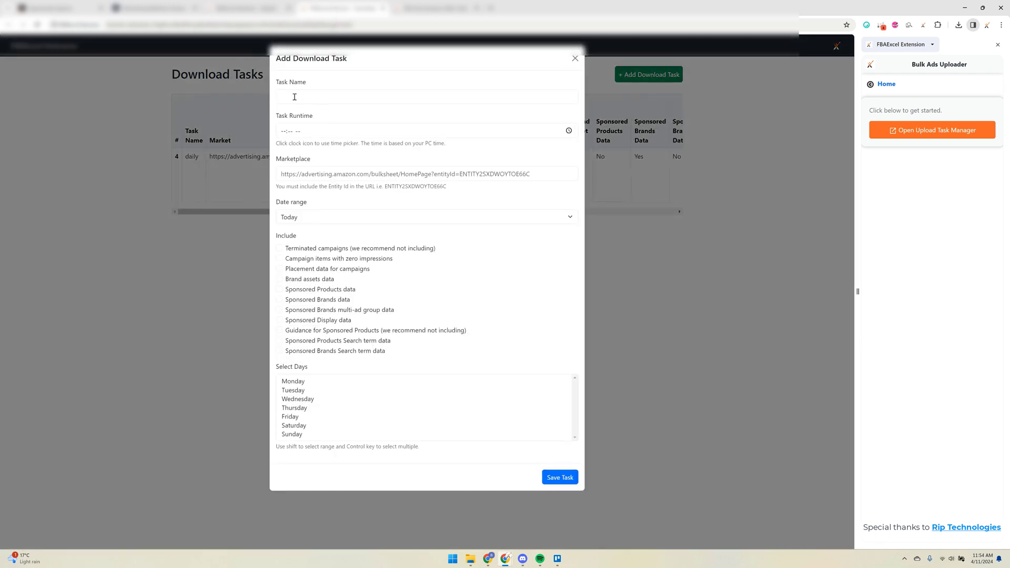
click(426, 97)
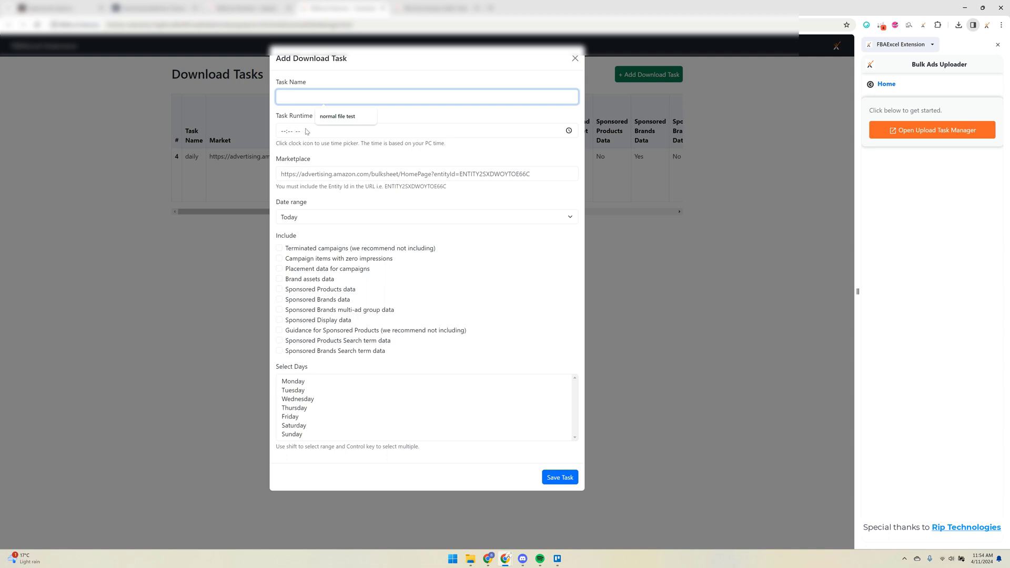
mouse_move(326, 145)
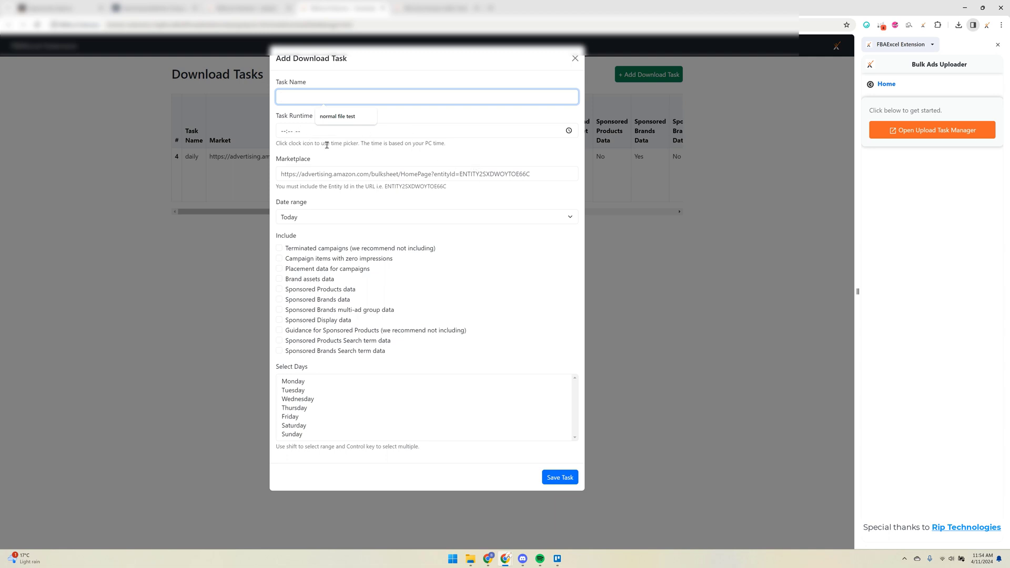
mouse_move(381, 193)
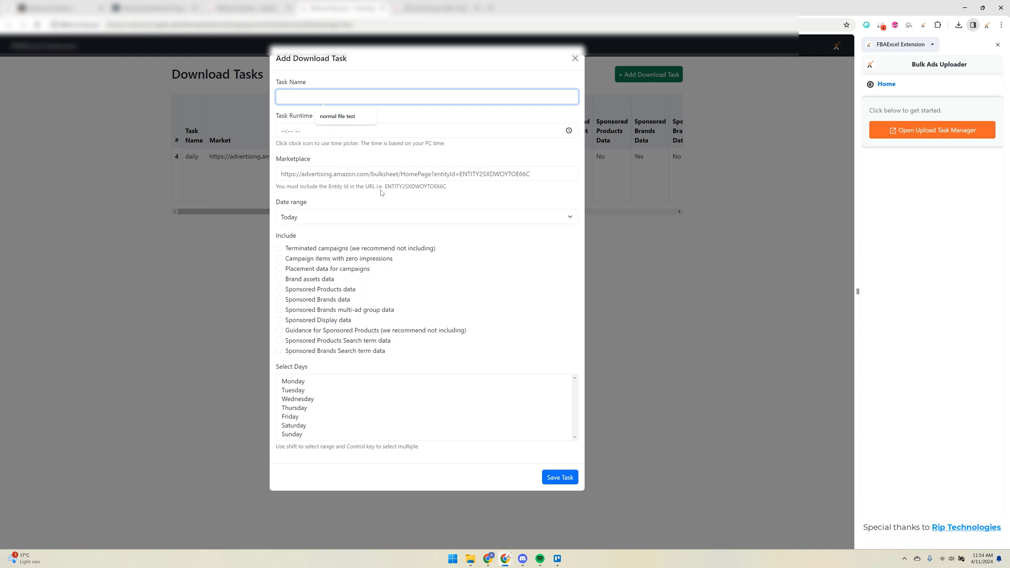
click(426, 217)
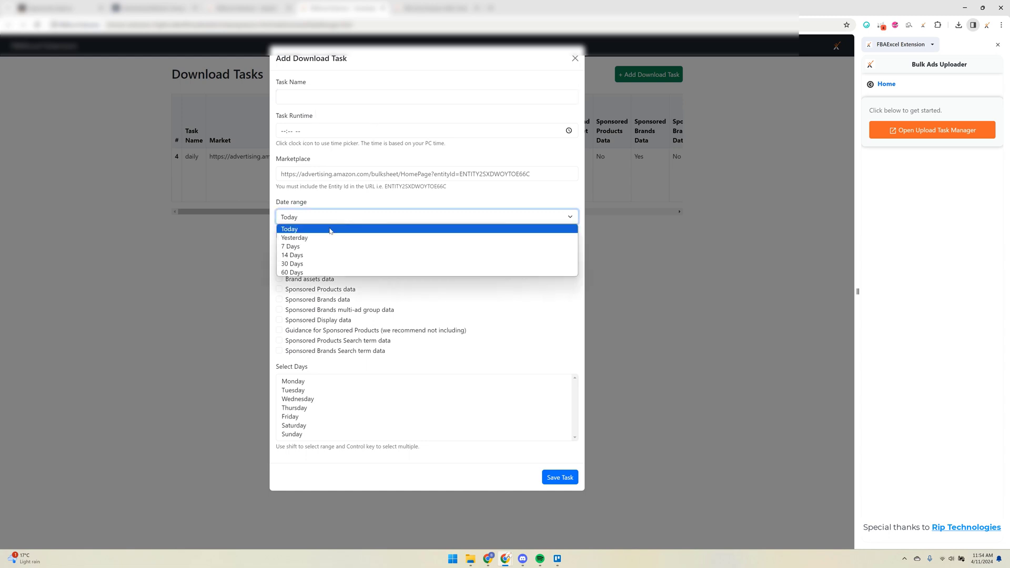
mouse_move(320, 255)
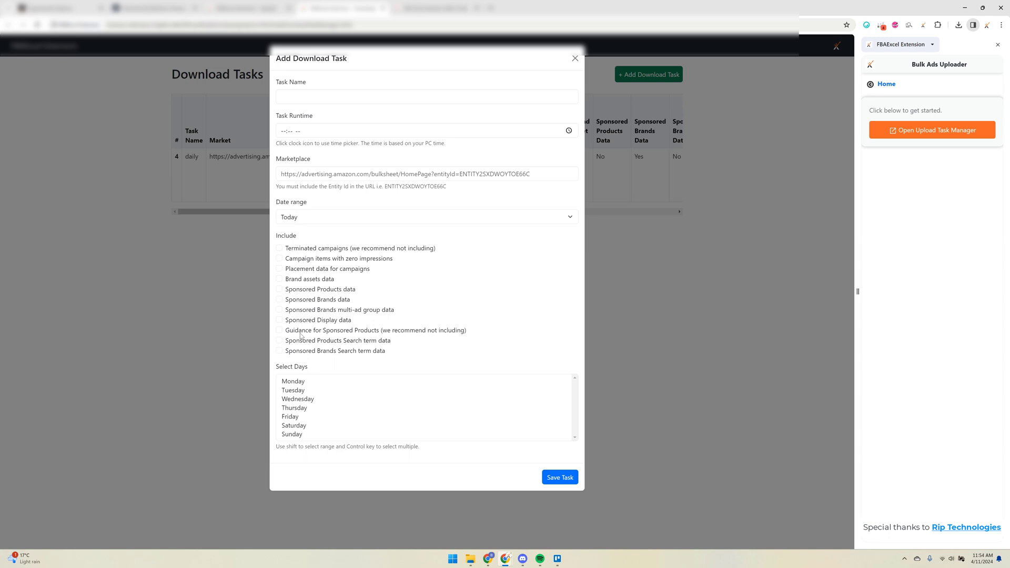
mouse_move(566, 76)
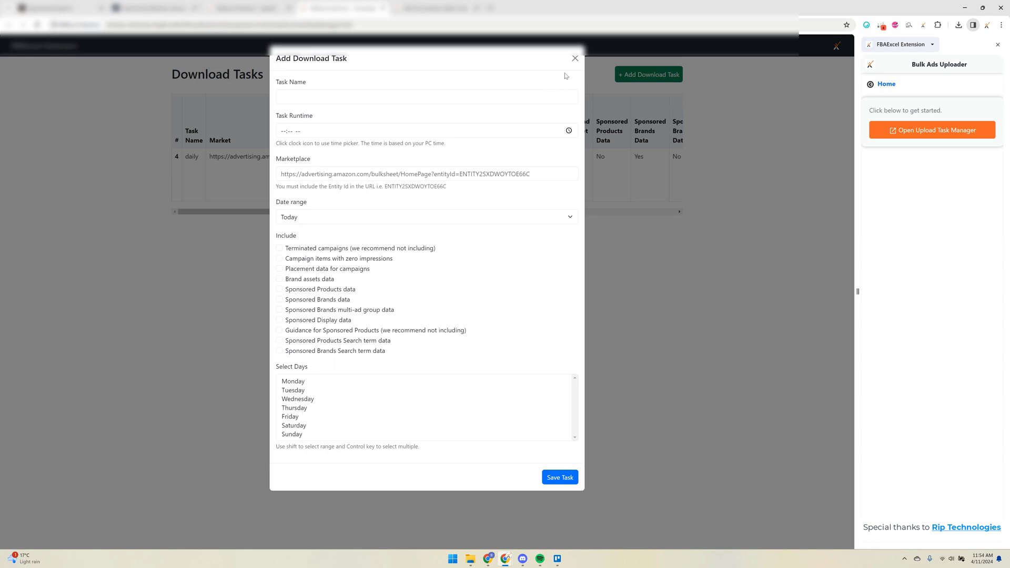
click(558, 478)
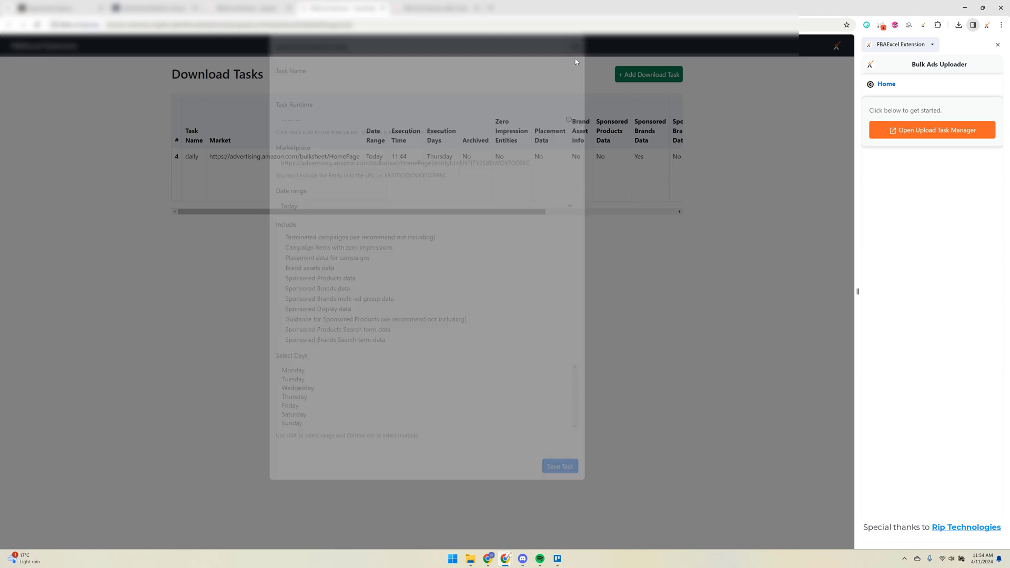
click(573, 61)
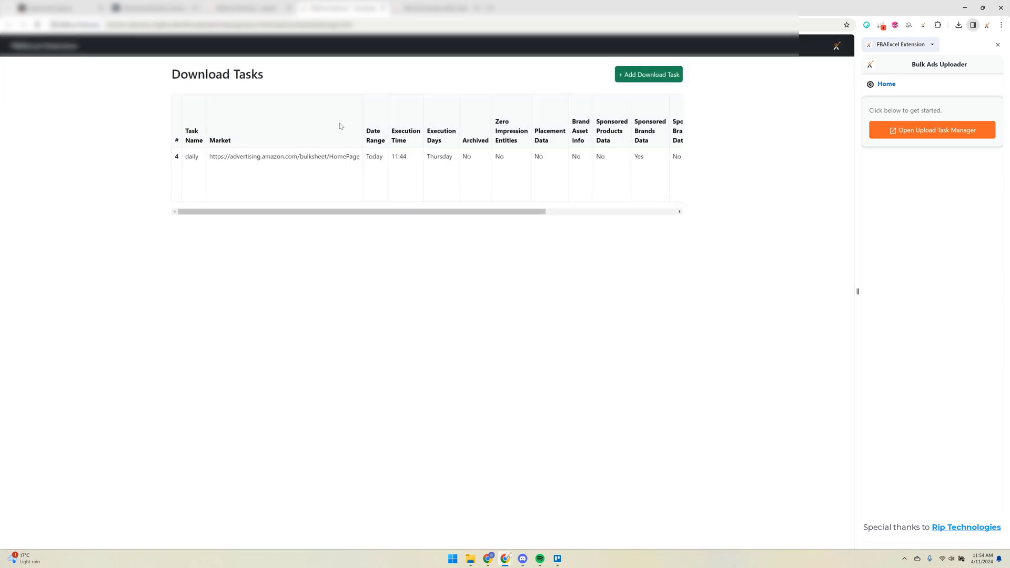
mouse_move(380, 253)
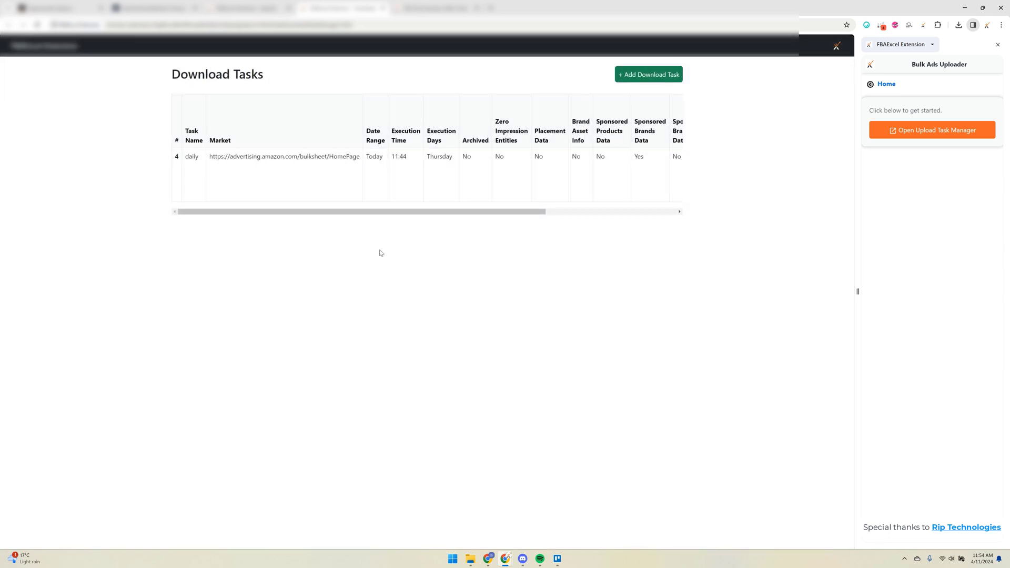
mouse_move(488, 302)
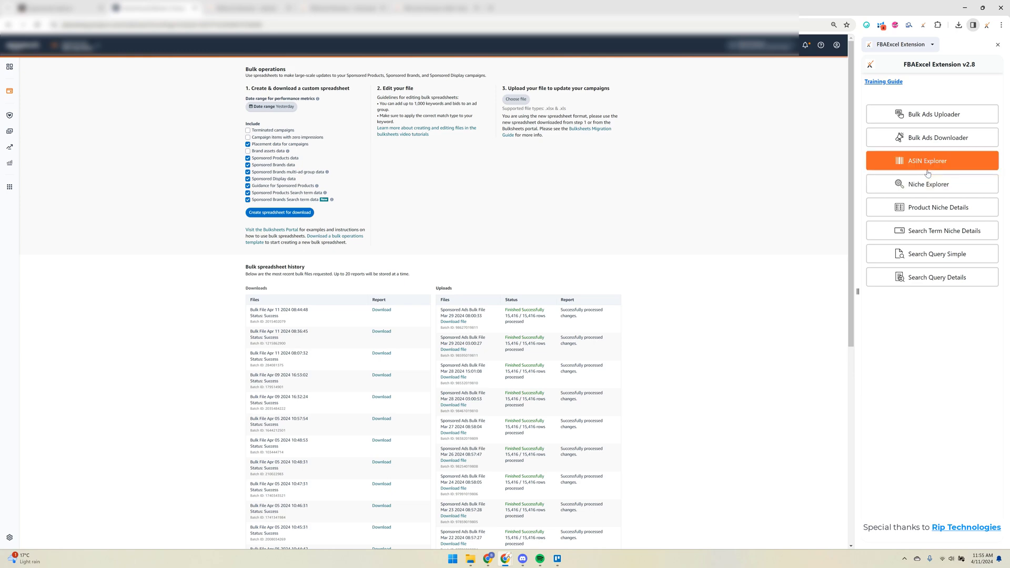
- Bring up the Product Opportunity Explorer ASIN results and enter the ASIN Explorer downloader
click(931, 160)
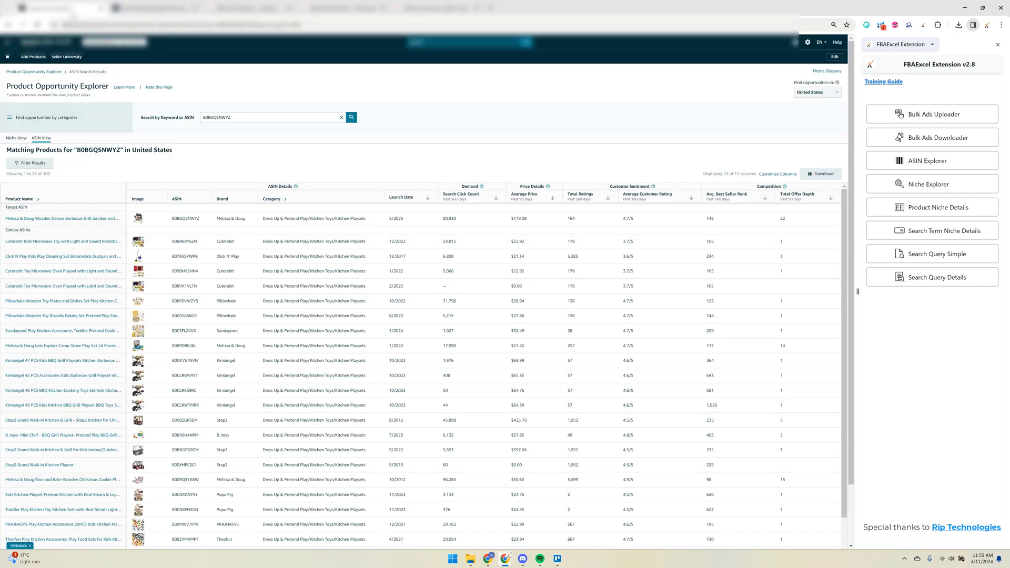
mouse_move(495, 431)
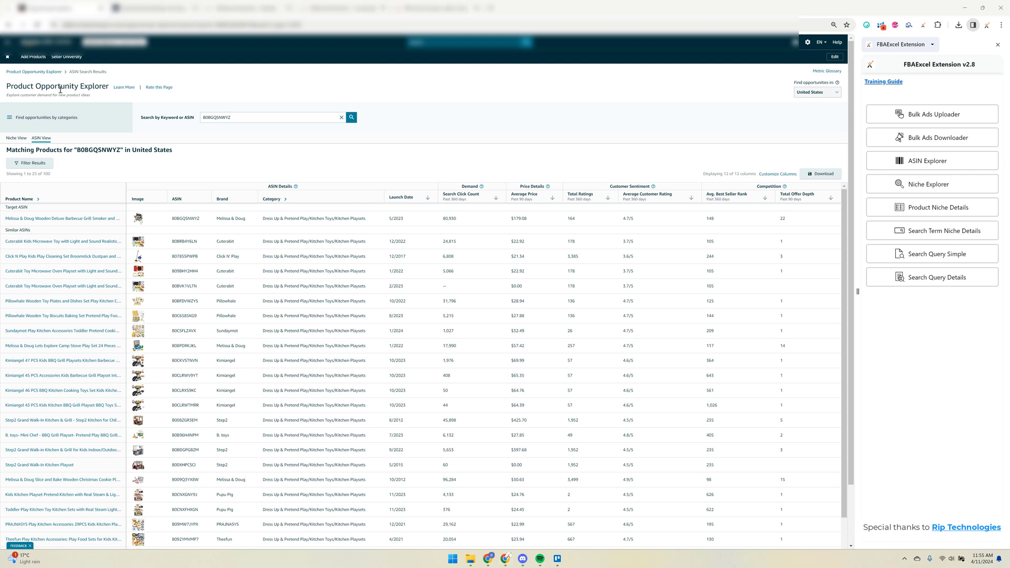
click(272, 117)
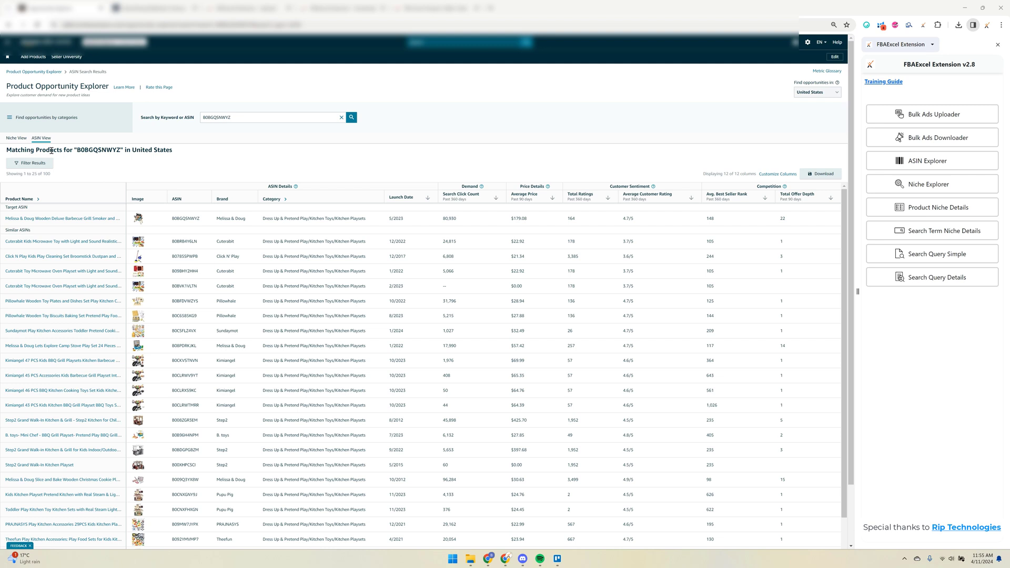
mouse_move(210, 233)
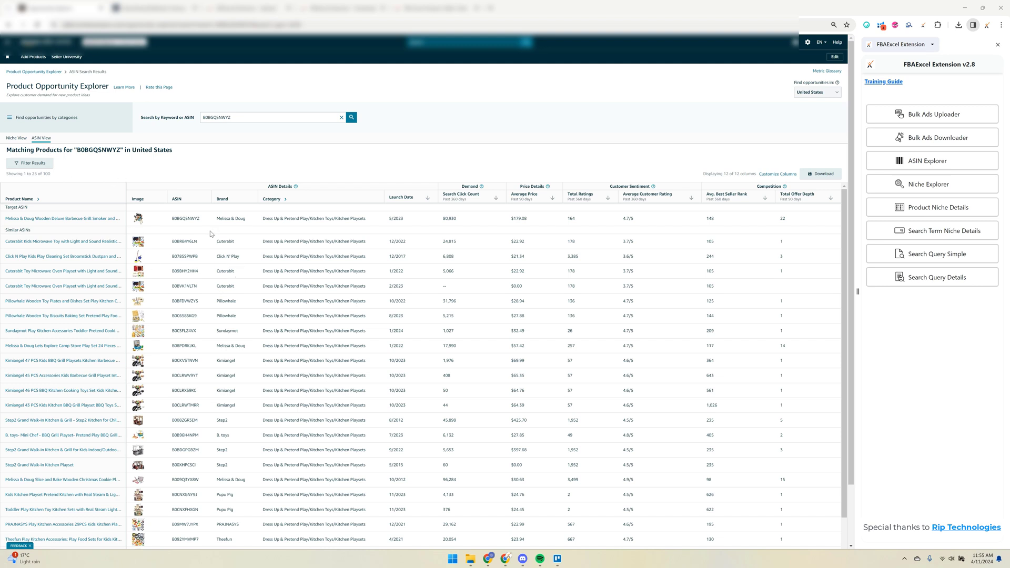
mouse_move(236, 137)
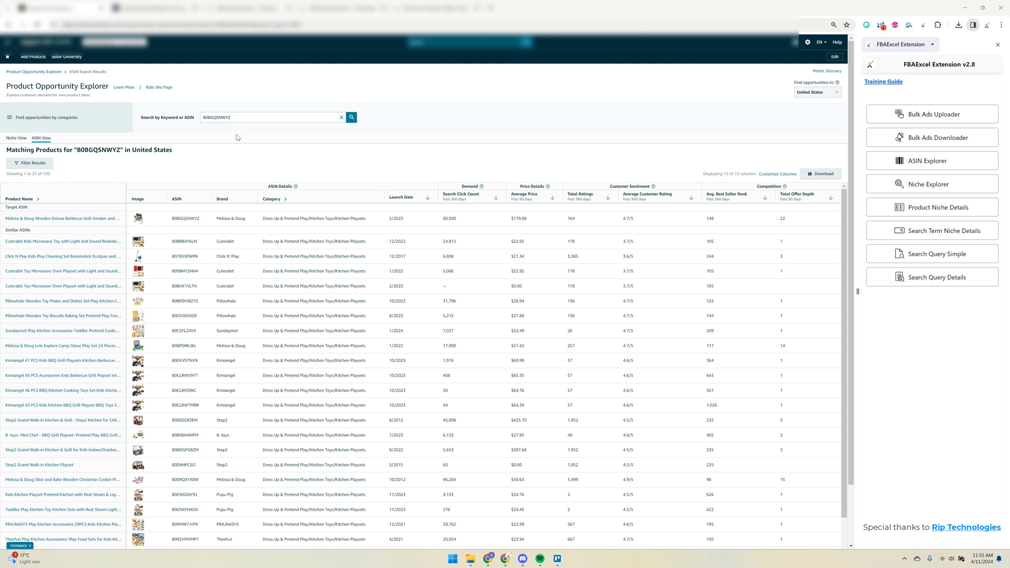
mouse_move(118, 200)
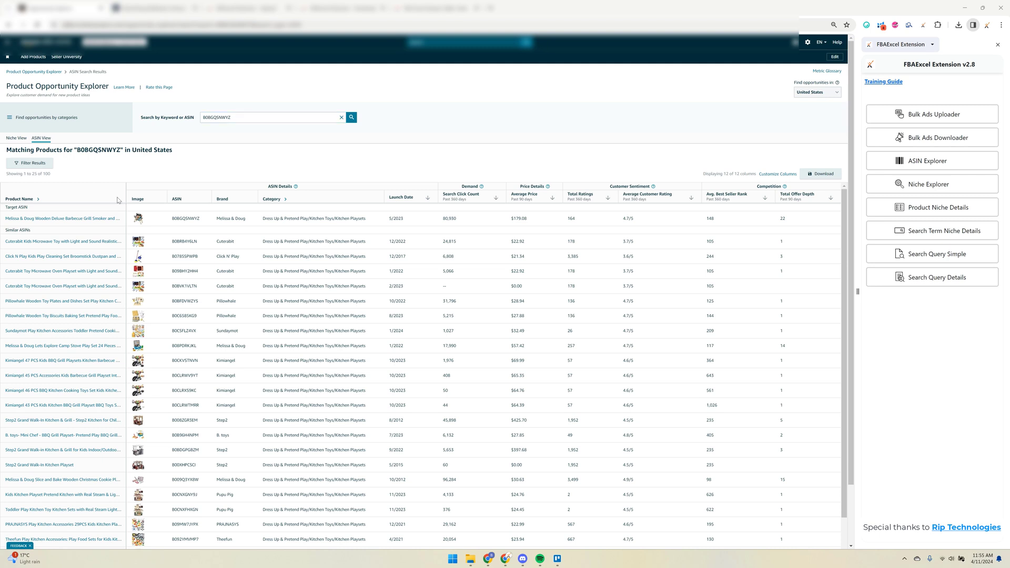
mouse_move(932, 161)
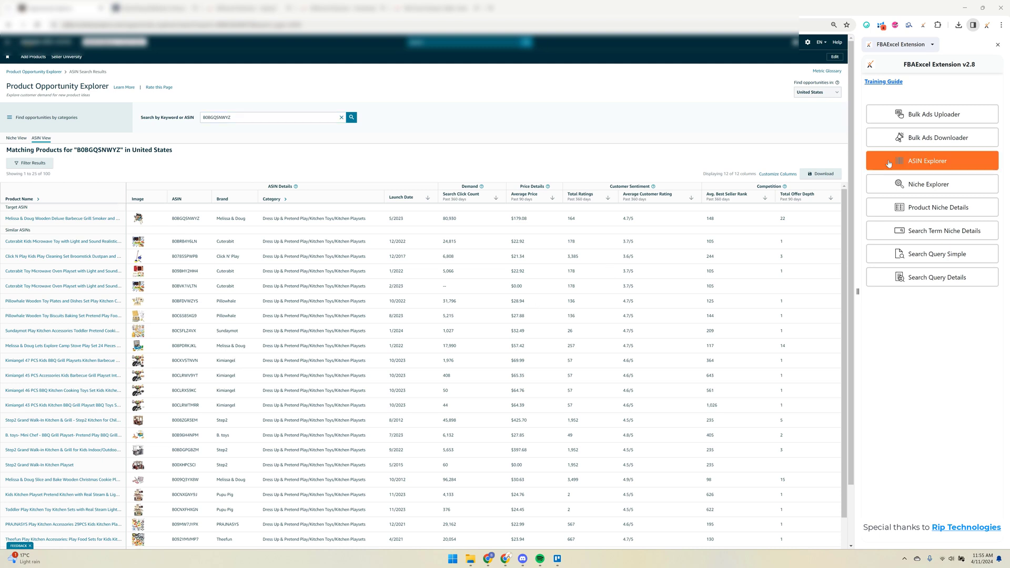
mouse_move(931, 184)
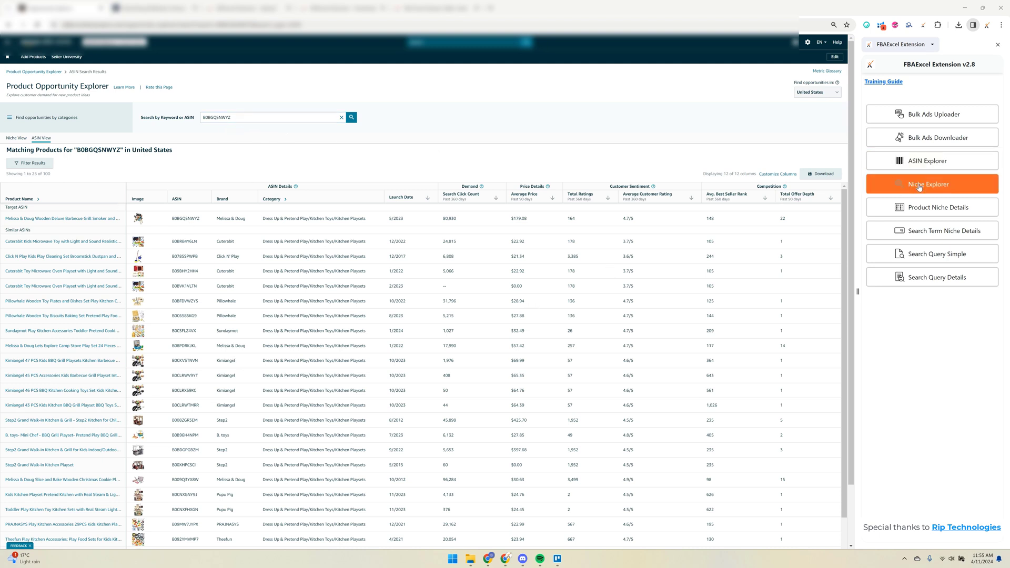
click(931, 160)
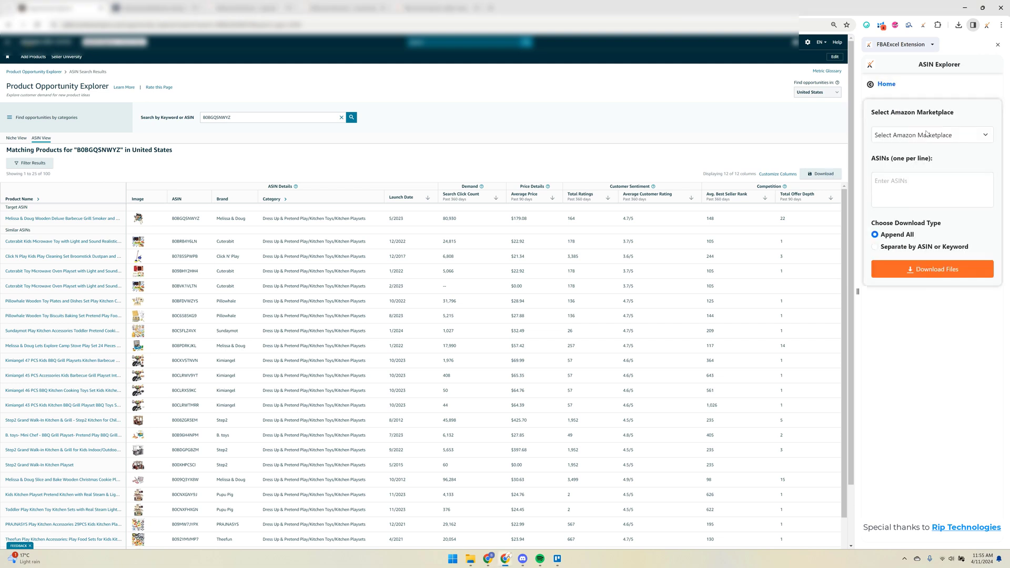
- Set United States, enter ASINs including B0BGQSNWYZ and download the ASIN_VIEW CSV
click(930, 135)
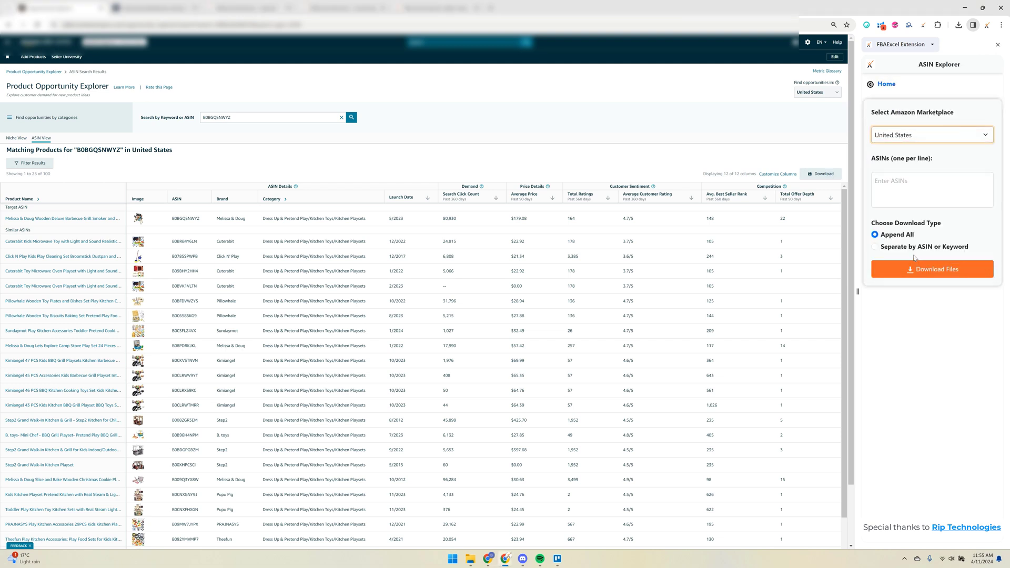
click(932, 189)
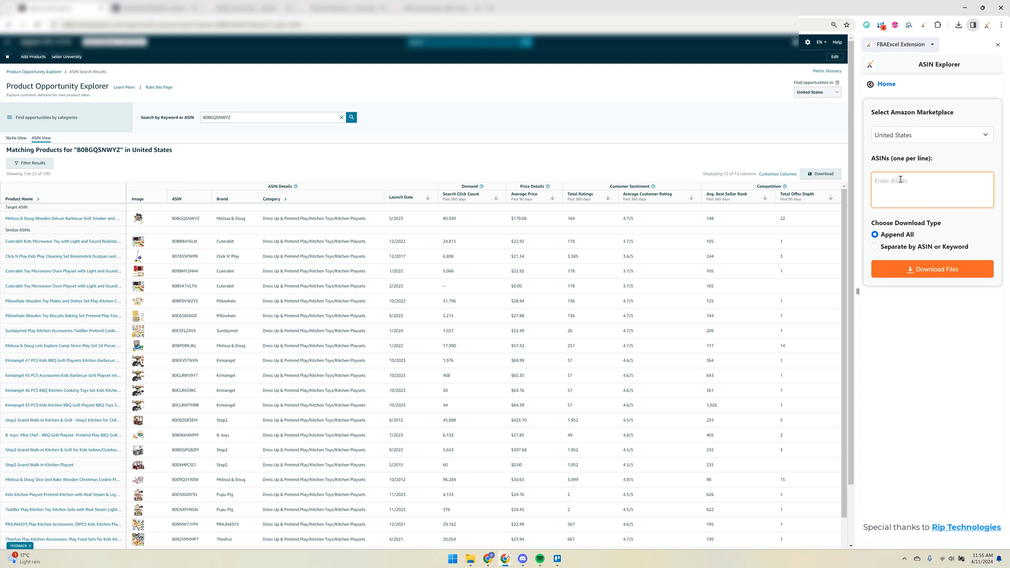
text(B0BGQSNWYZ)
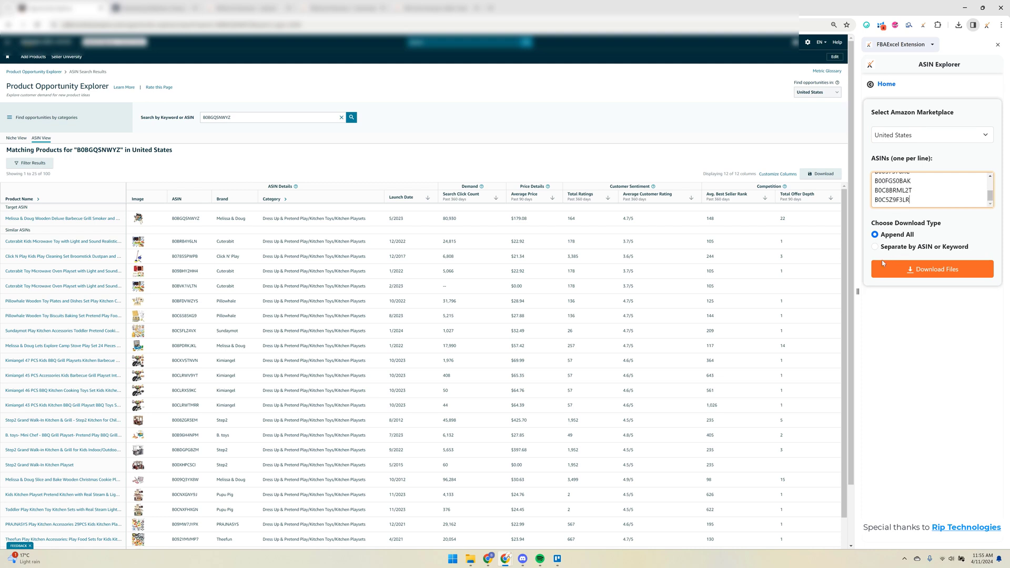
mouse_move(906, 234)
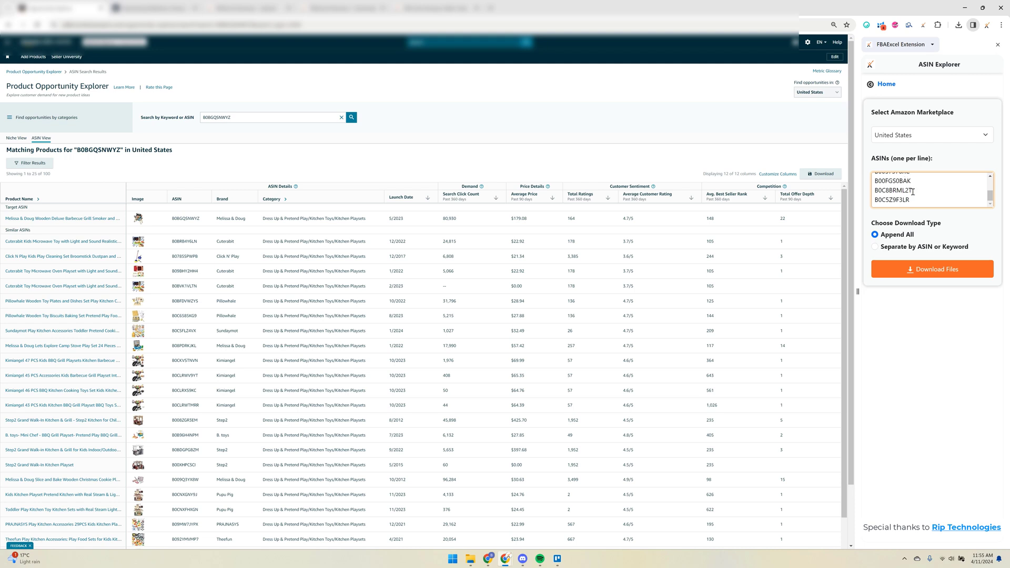
click(932, 269)
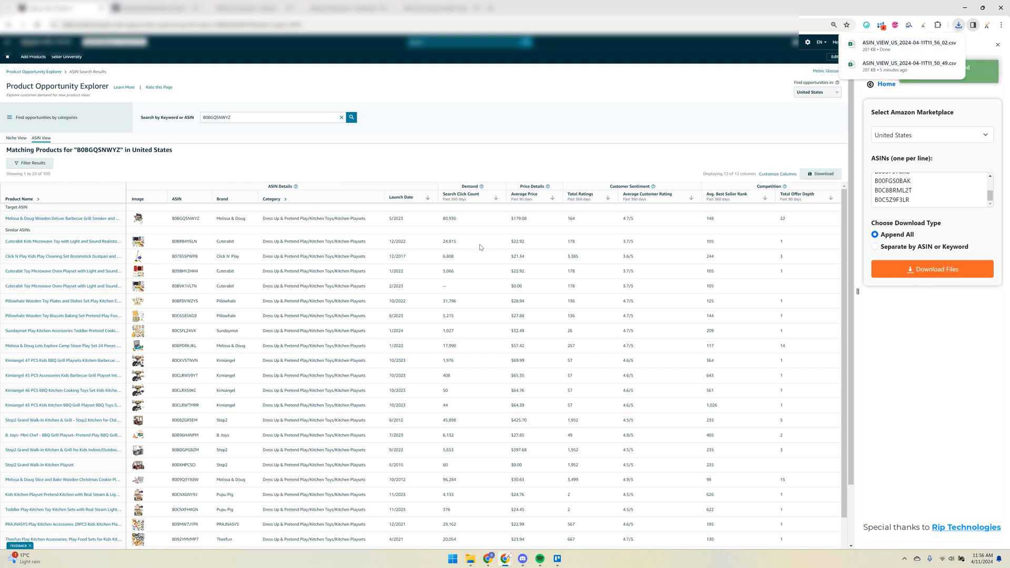
mouse_move(340, 338)
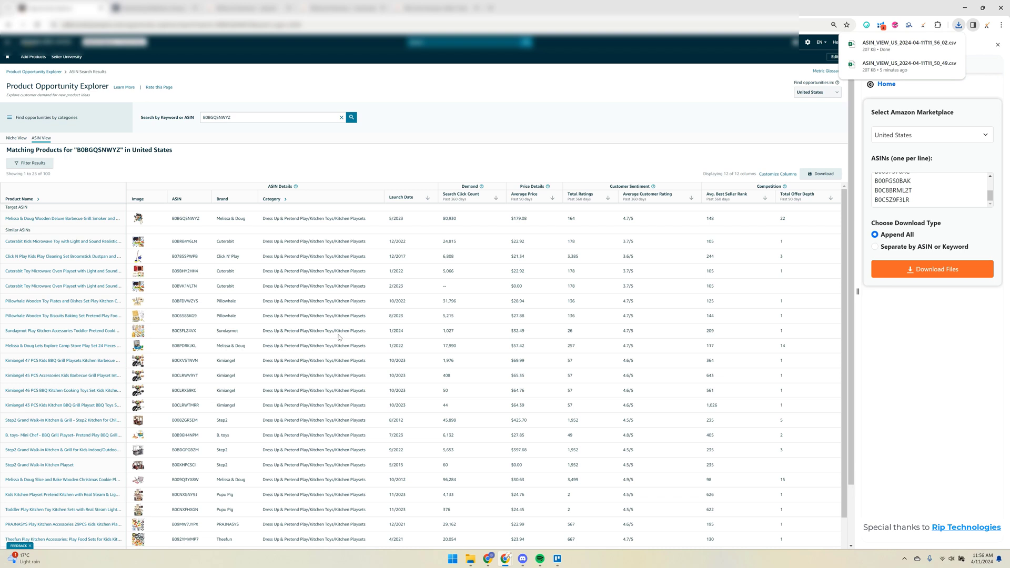
mouse_move(459, 329)
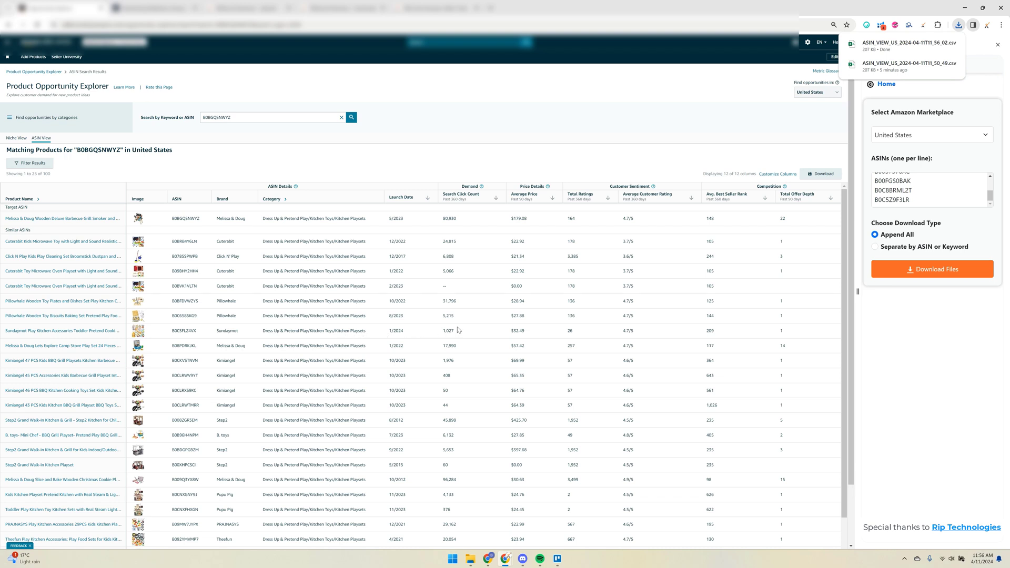
mouse_move(460, 329)
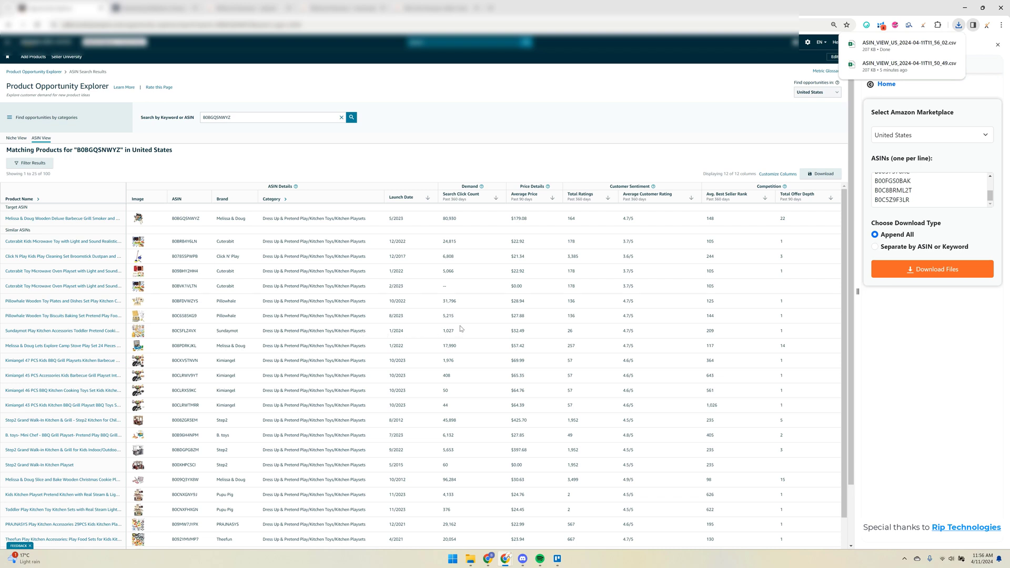
mouse_move(489, 76)
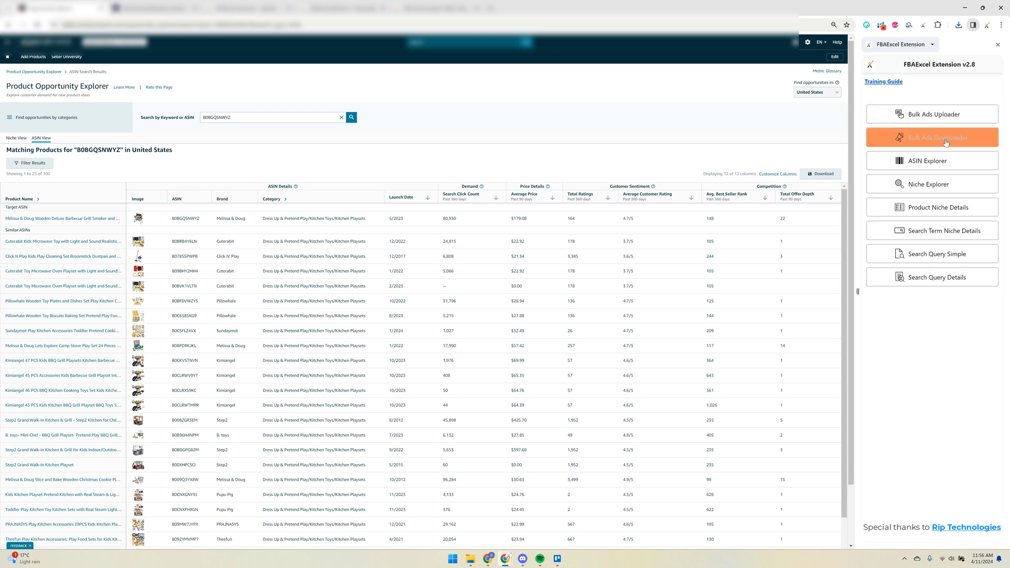
mouse_move(932, 184)
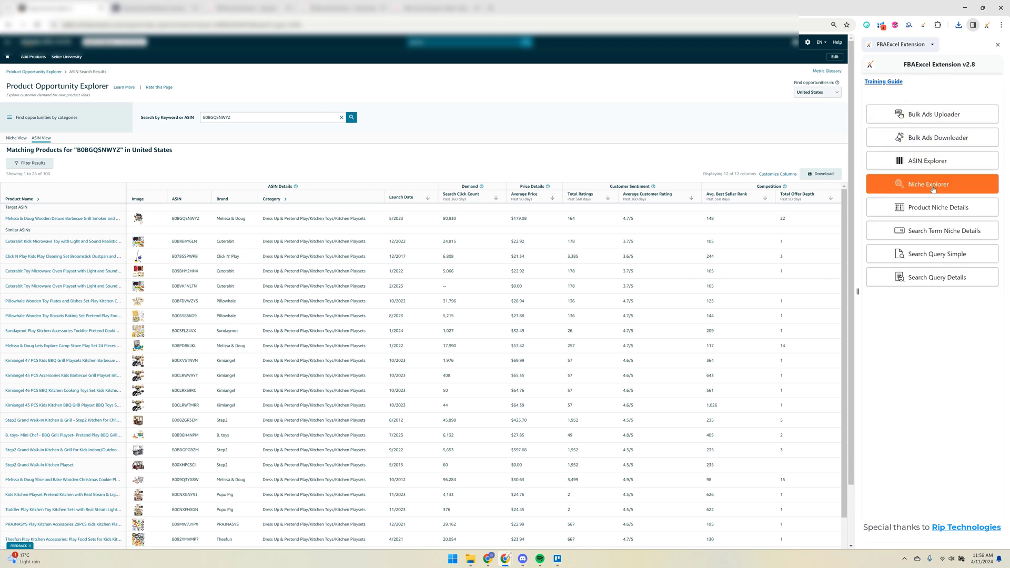
- In Niche Explorer set United States, enter ASIN B0057576XC and download the Niche_View CSV
click(932, 184)
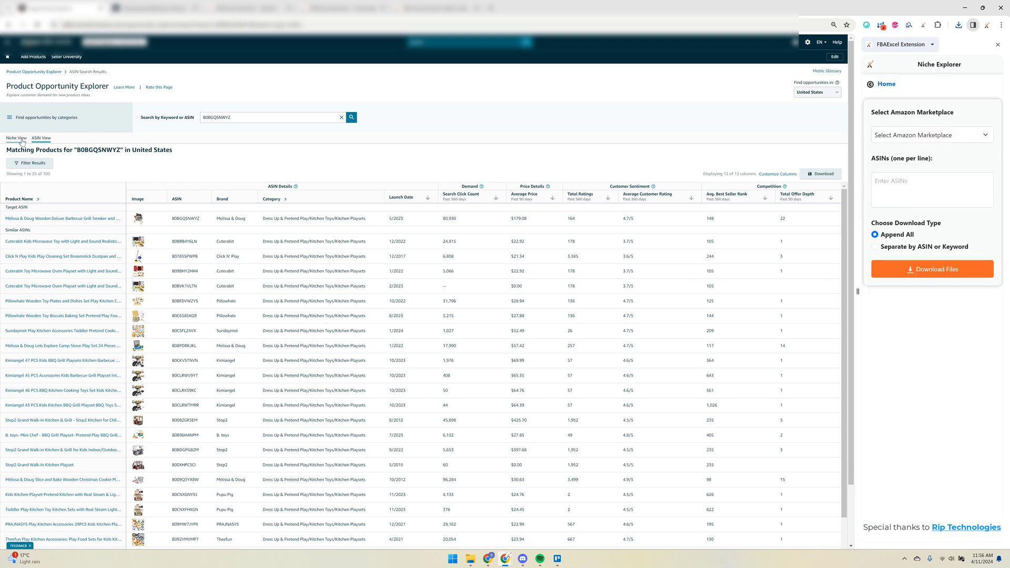
click(16, 138)
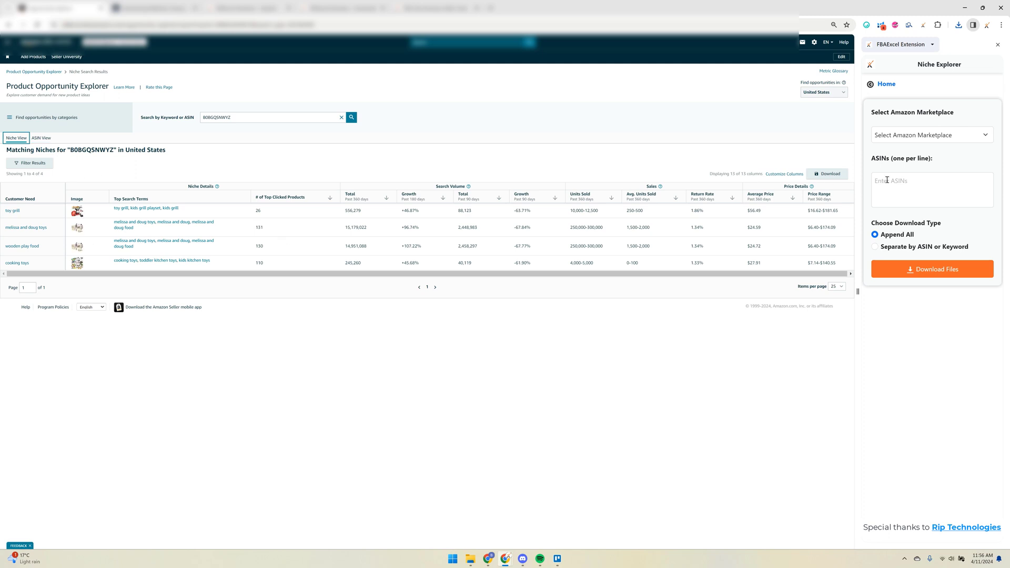
text(B0057576XC)
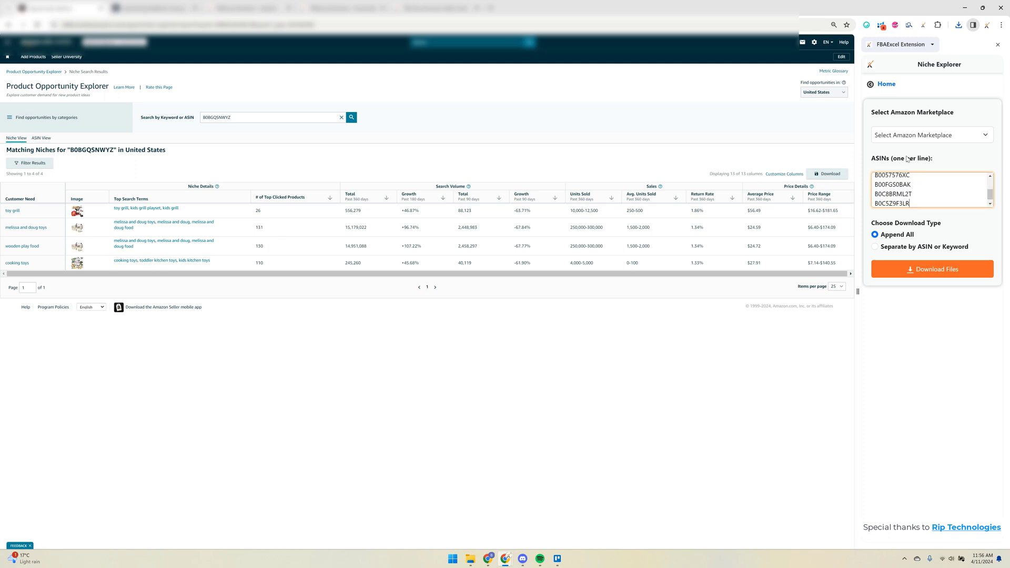
click(932, 135)
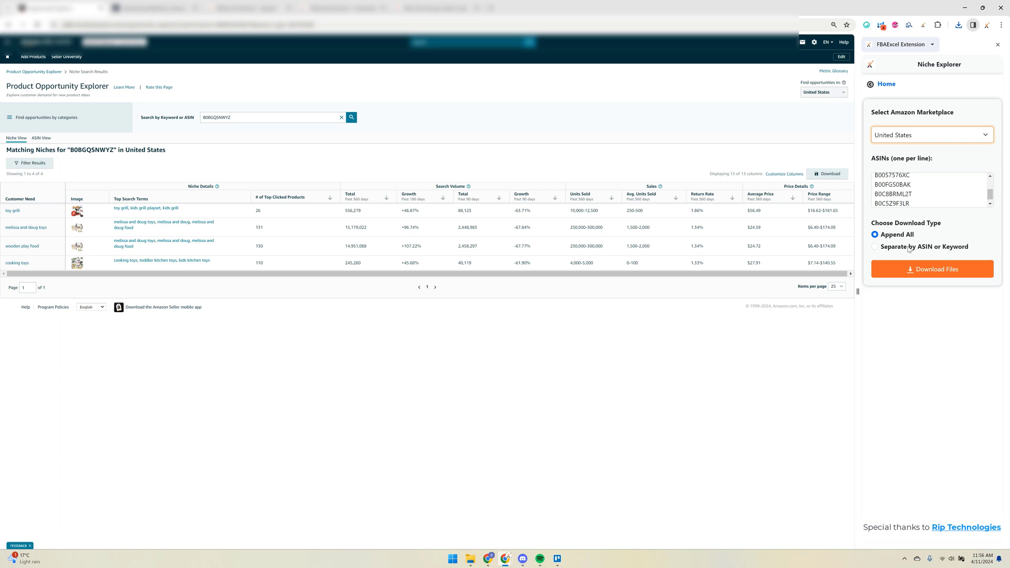
click(931, 269)
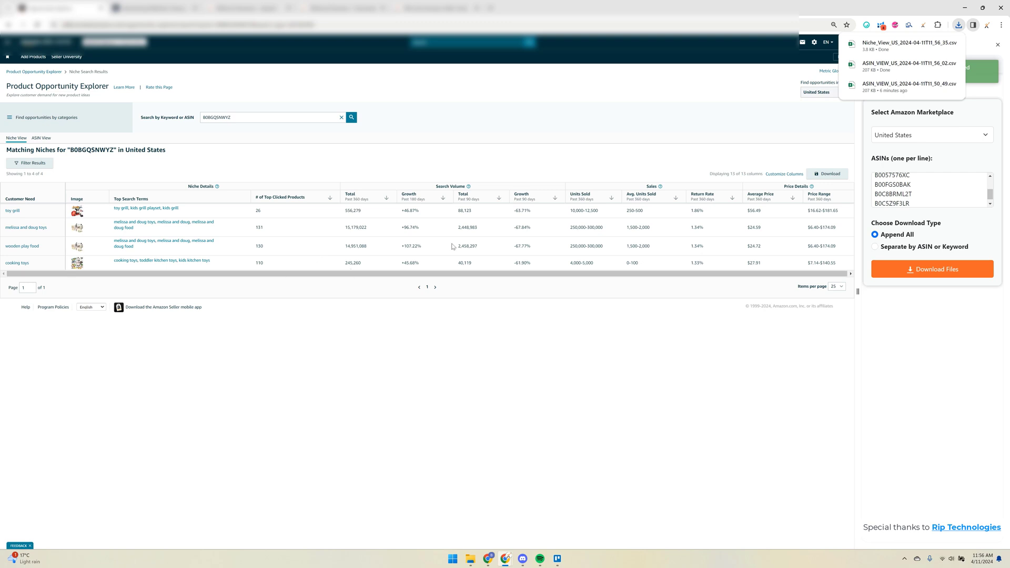
mouse_move(426, 222)
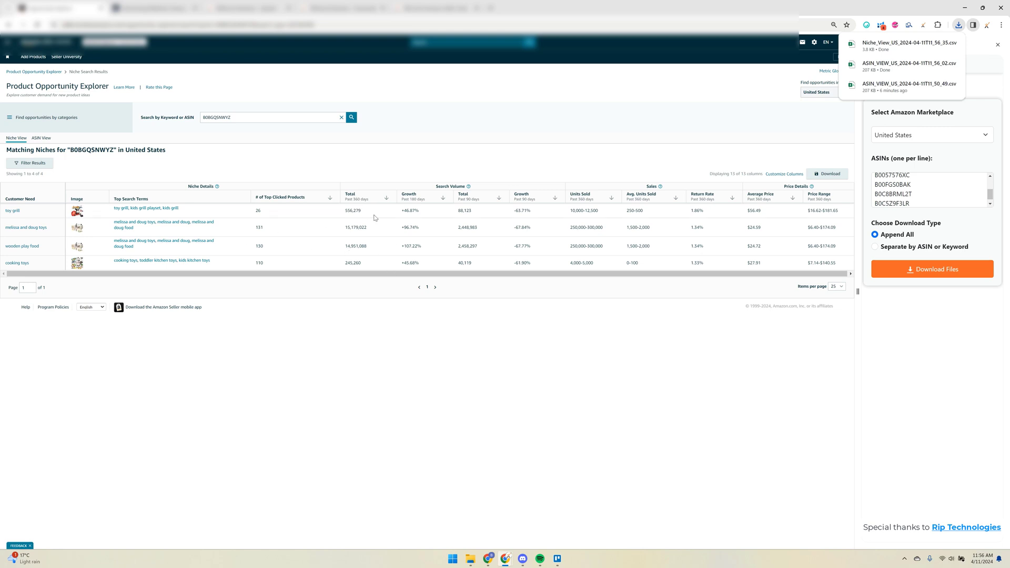
mouse_move(118, 133)
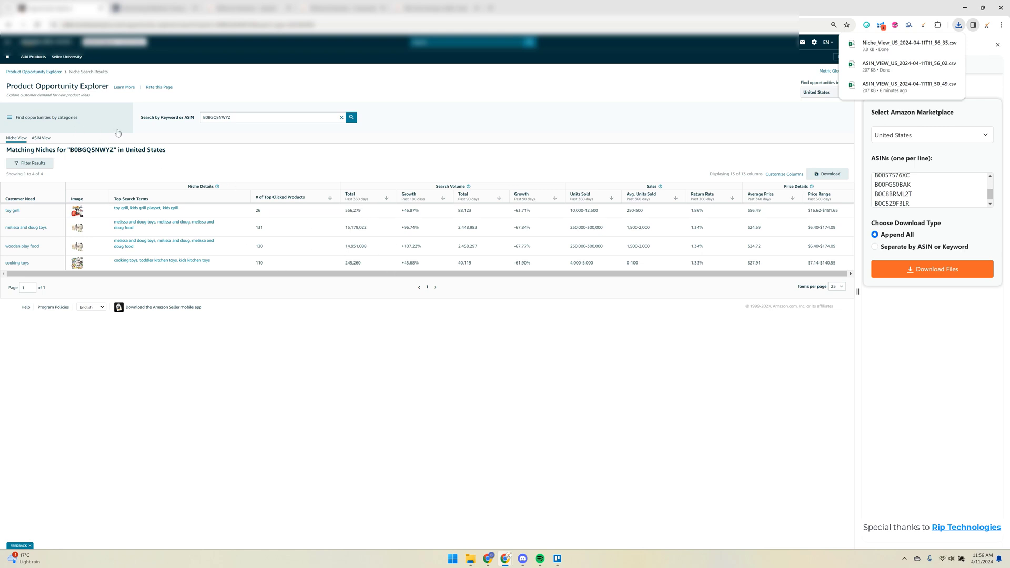
mouse_move(377, 94)
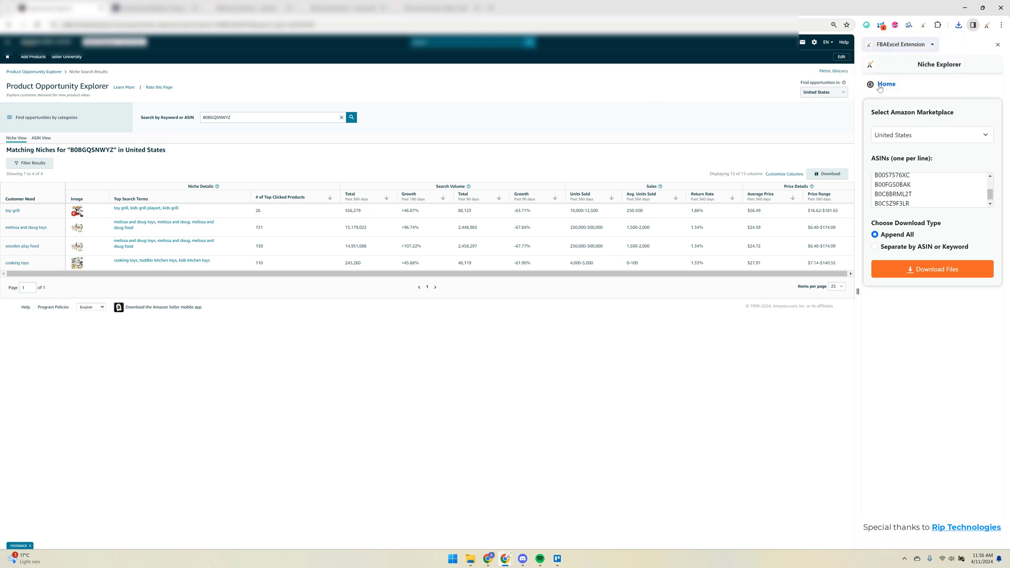
- Go to Product Niche Details and follow the 'toy grill' customer need link to its niche page
click(886, 84)
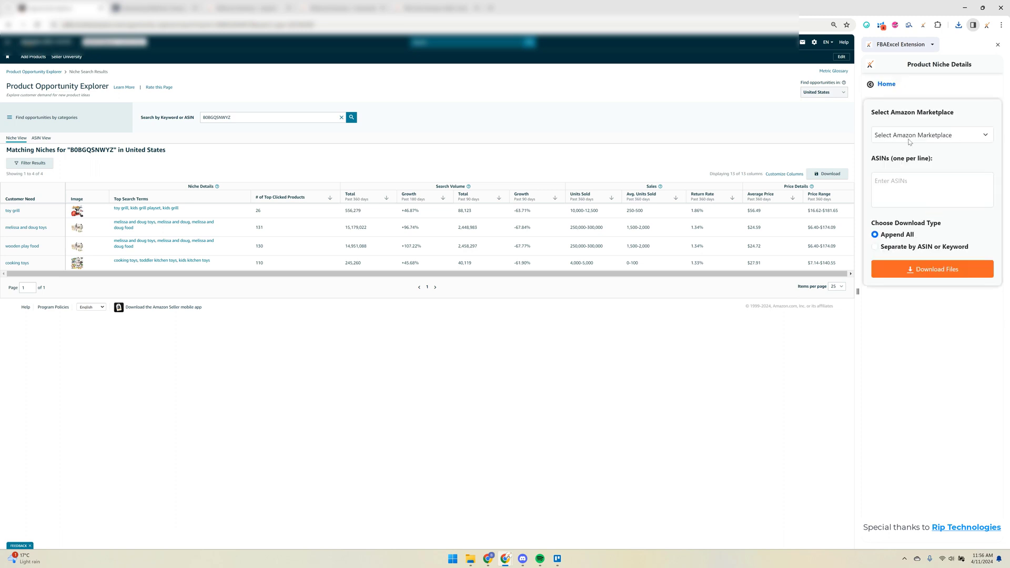
mouse_move(182, 152)
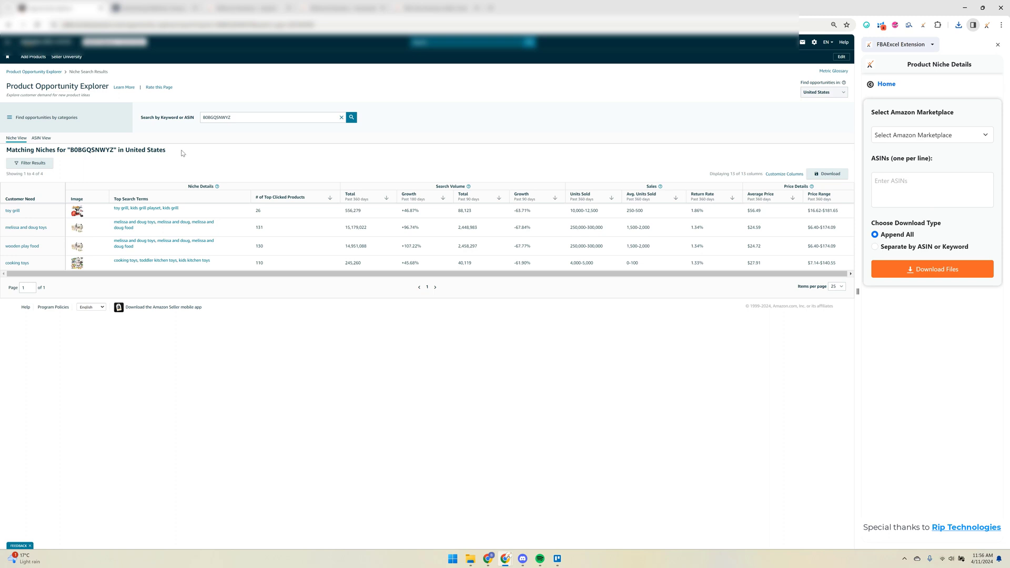
mouse_move(28, 238)
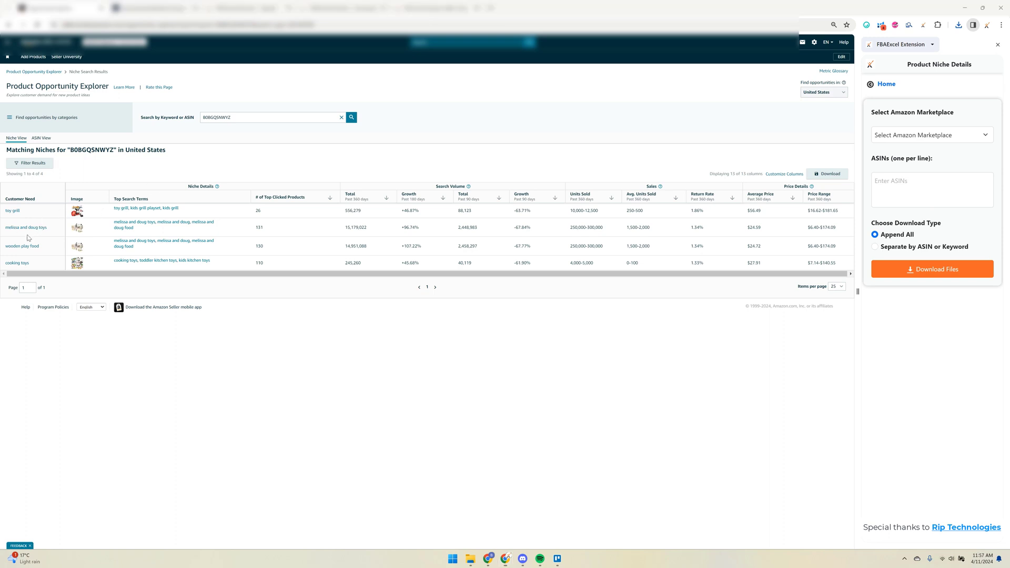
mouse_move(36, 231)
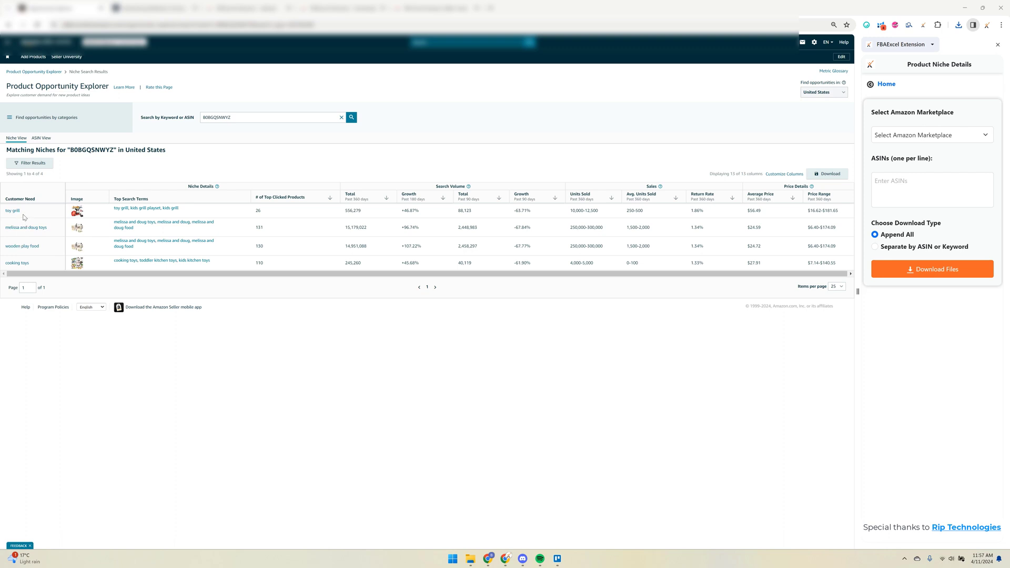
mouse_move(30, 212)
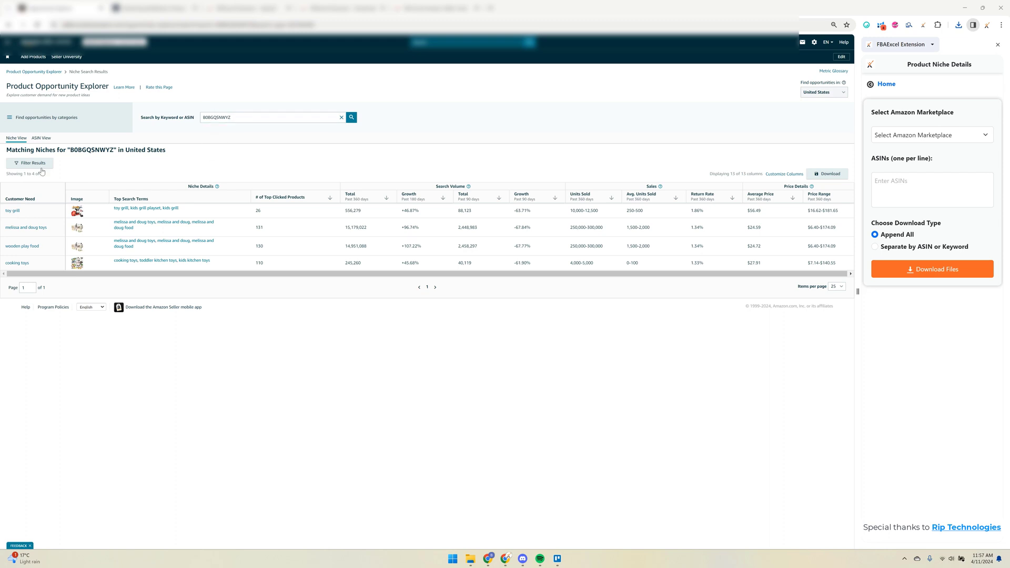
mouse_move(37, 209)
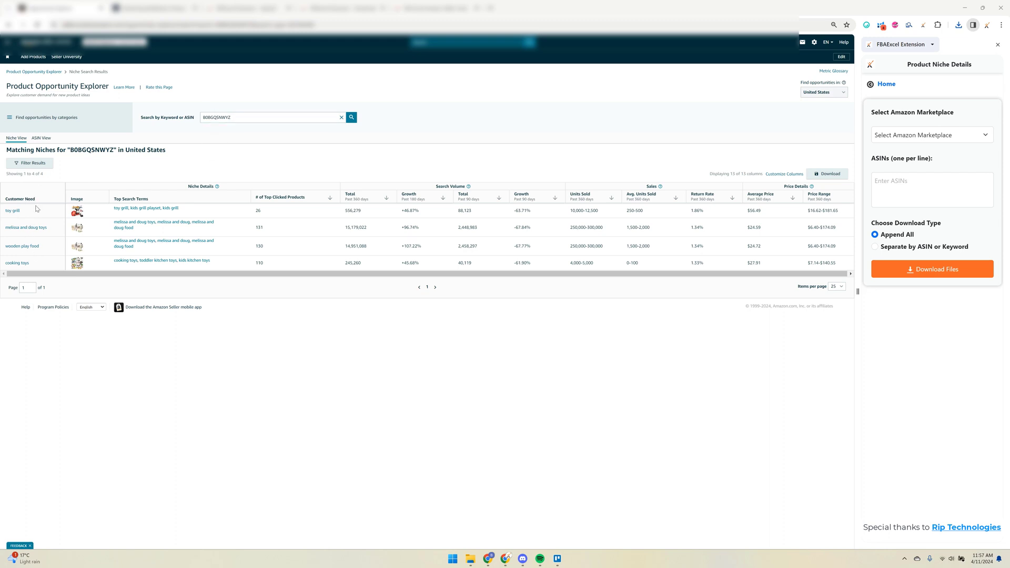
mouse_move(28, 211)
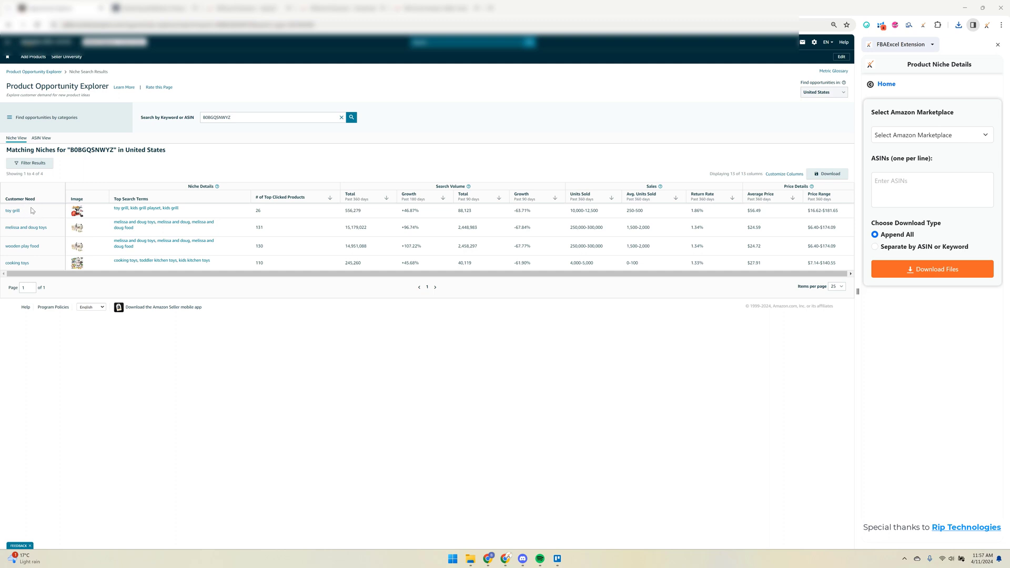
click(12, 210)
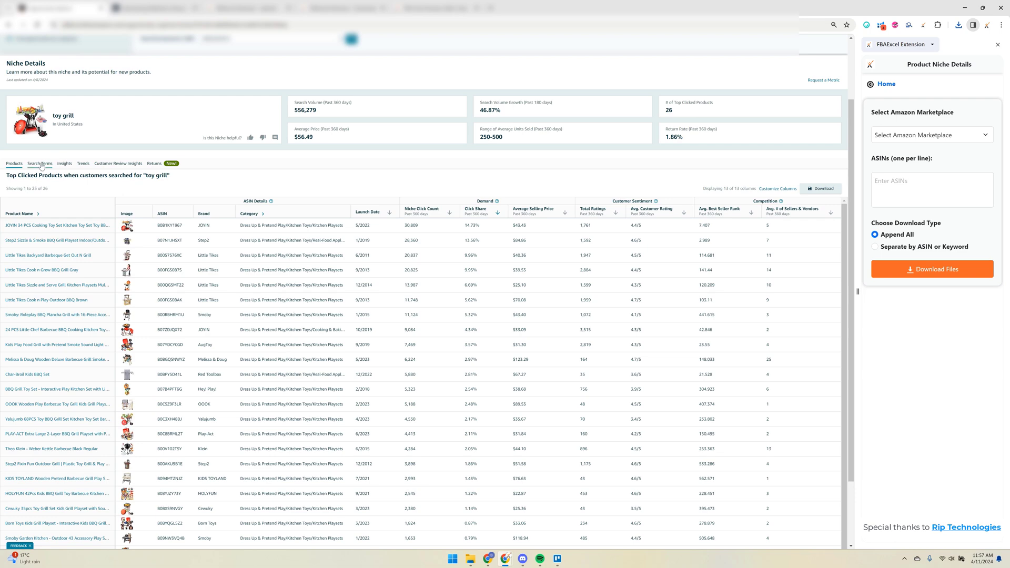
- View the toy grill niche's Search Terms, flip back to Products, then to Search Terms again
click(39, 163)
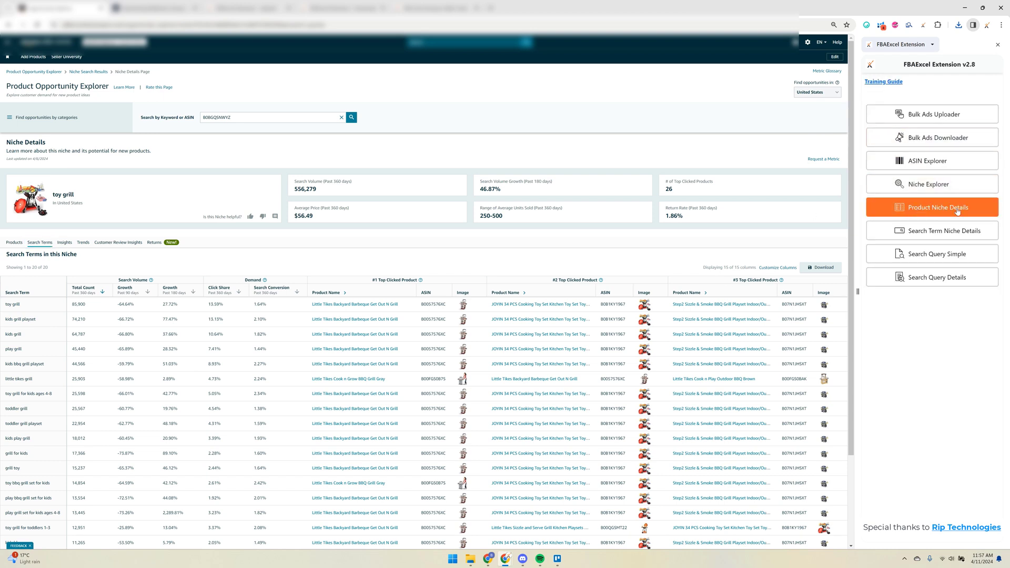
mouse_move(931, 231)
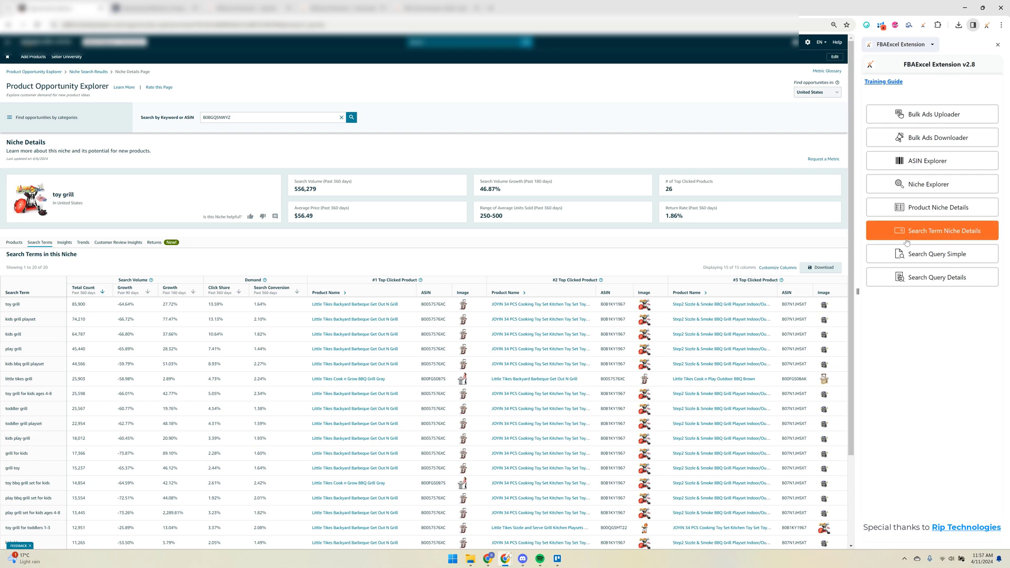
click(14, 244)
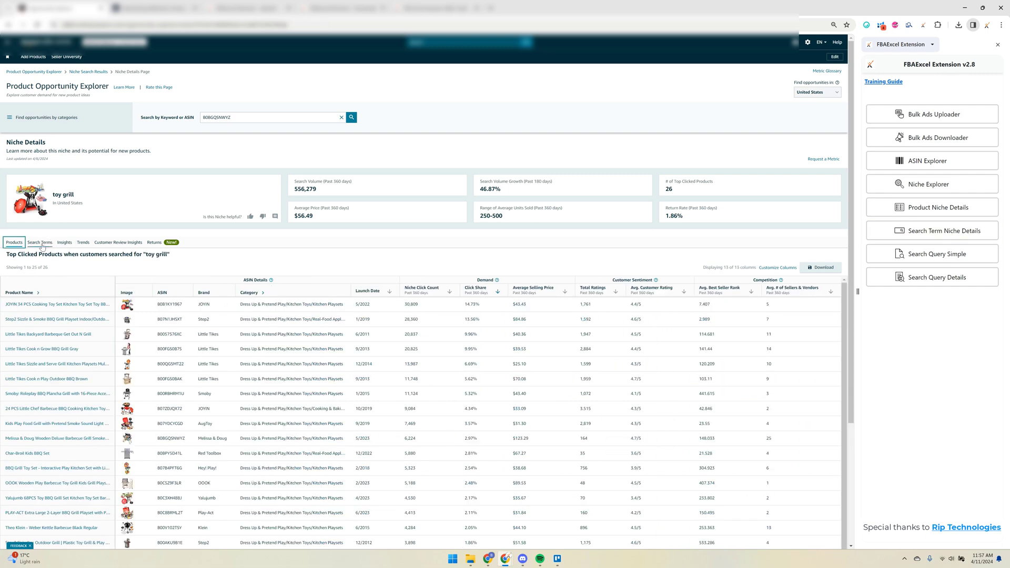
click(39, 243)
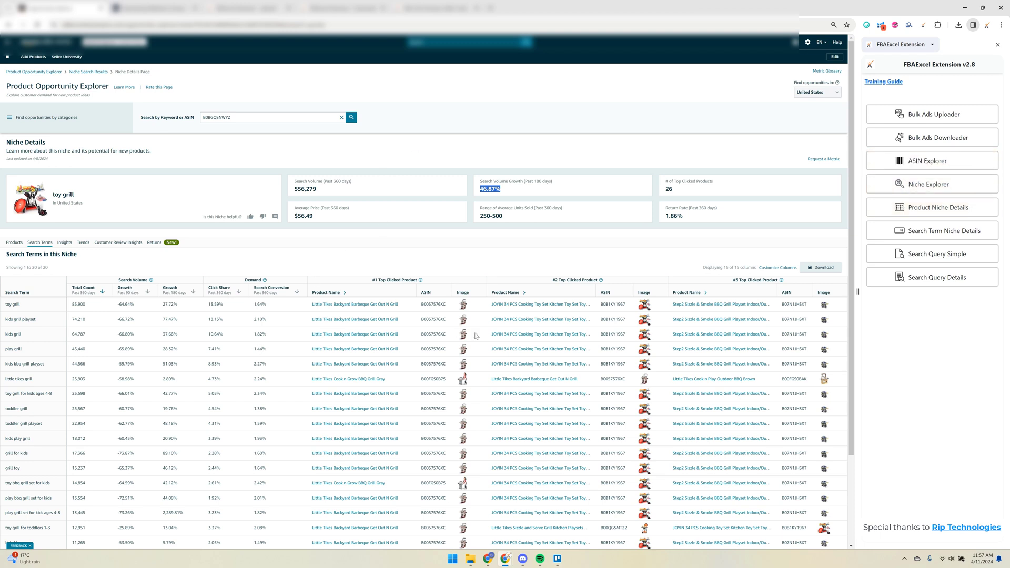
mouse_move(402, 273)
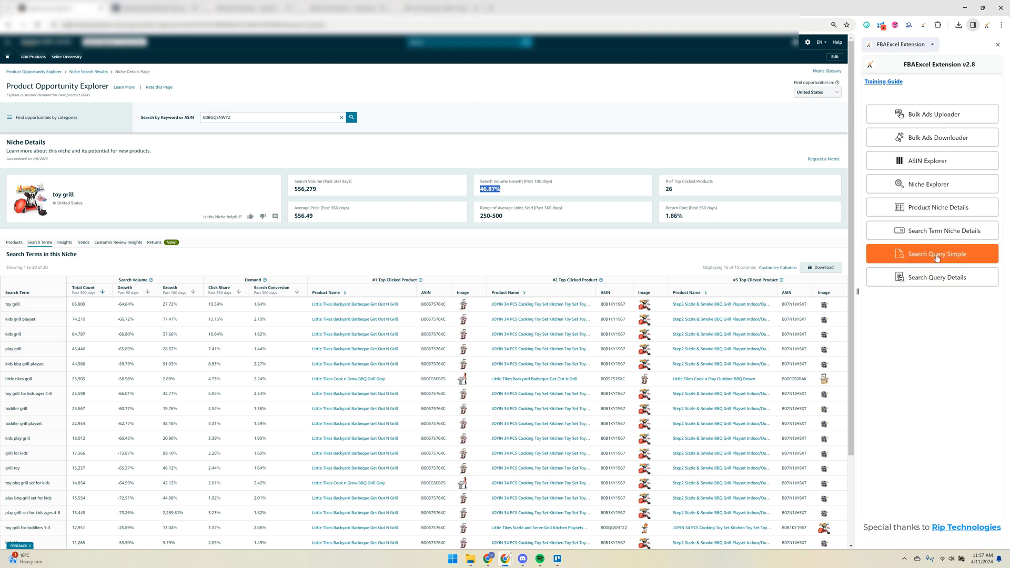
mouse_move(816, 313)
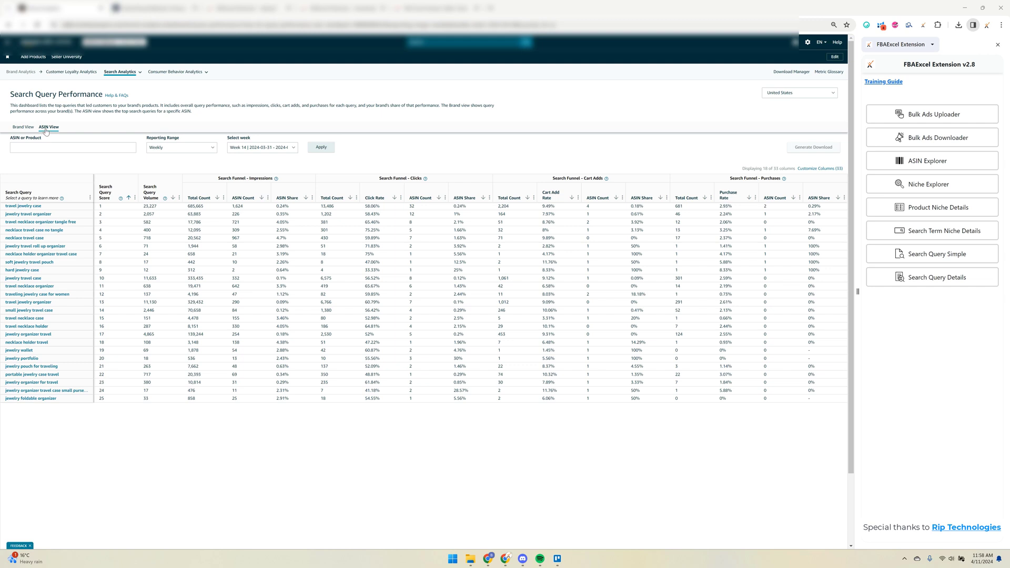
mouse_move(266, 292)
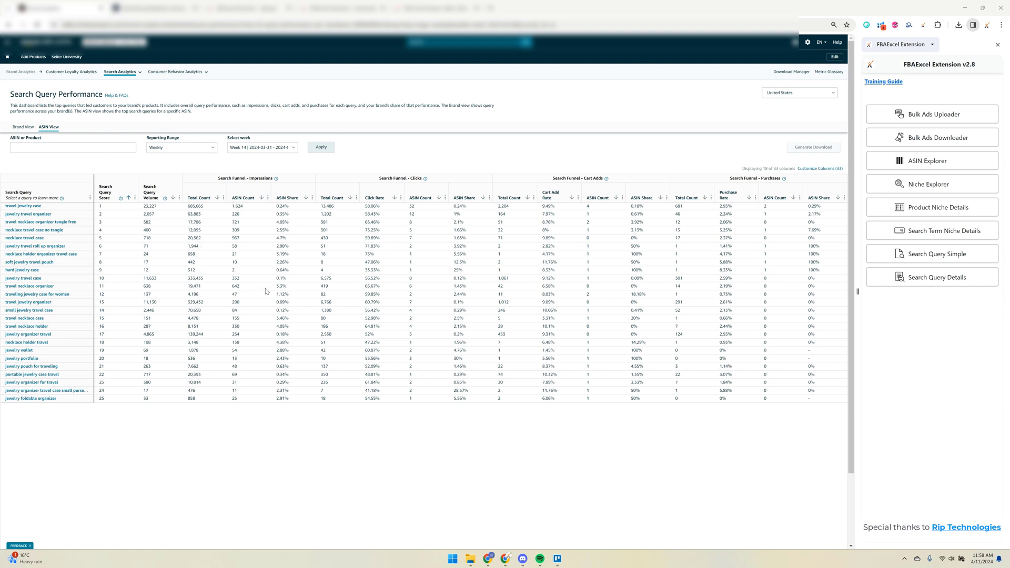
mouse_move(757, 251)
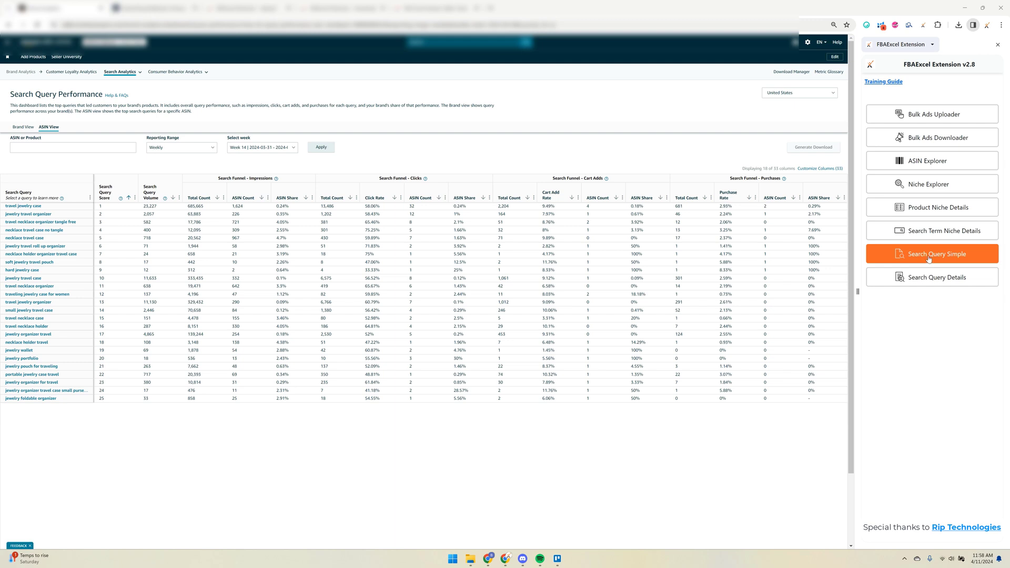
- Choose United States marketplace and add Weeks 12, 13 and 14 of 2024 for the report
click(931, 253)
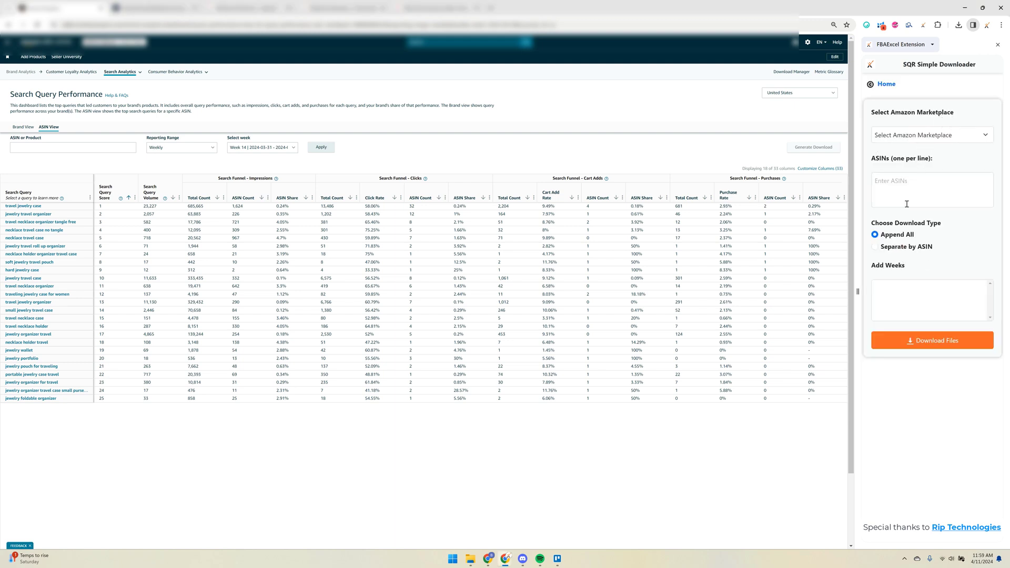
click(932, 189)
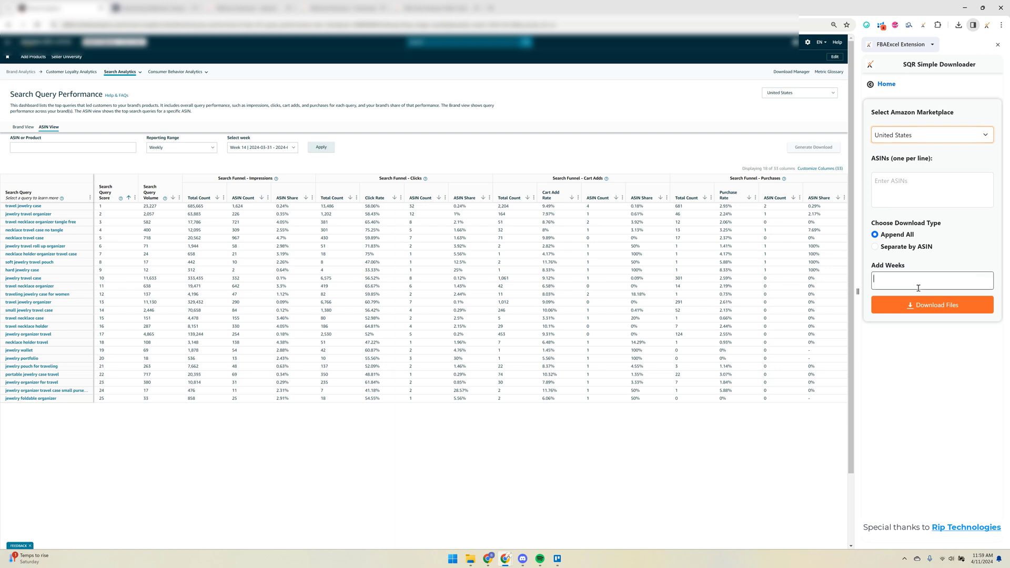
click(931, 280)
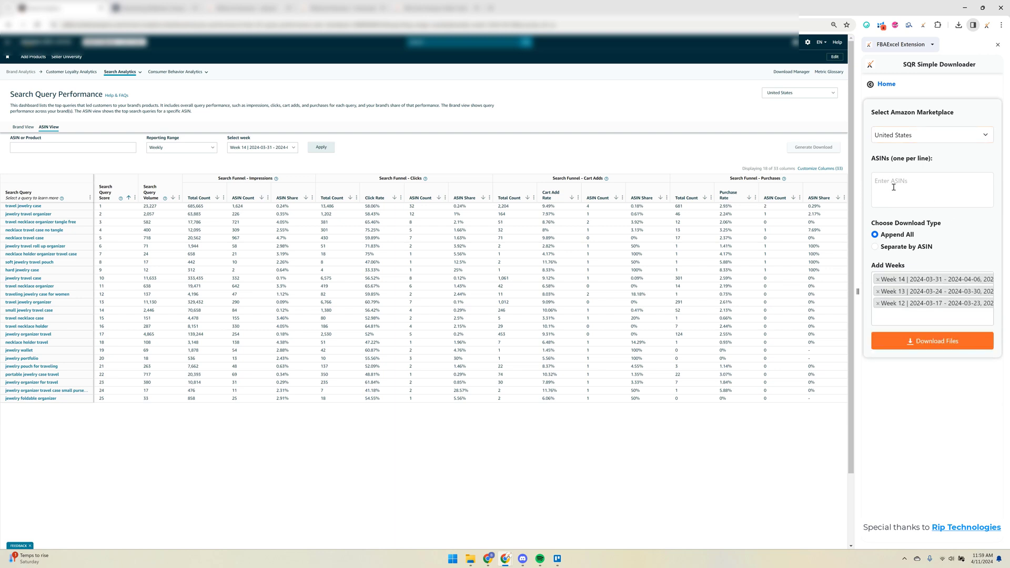
click(932, 341)
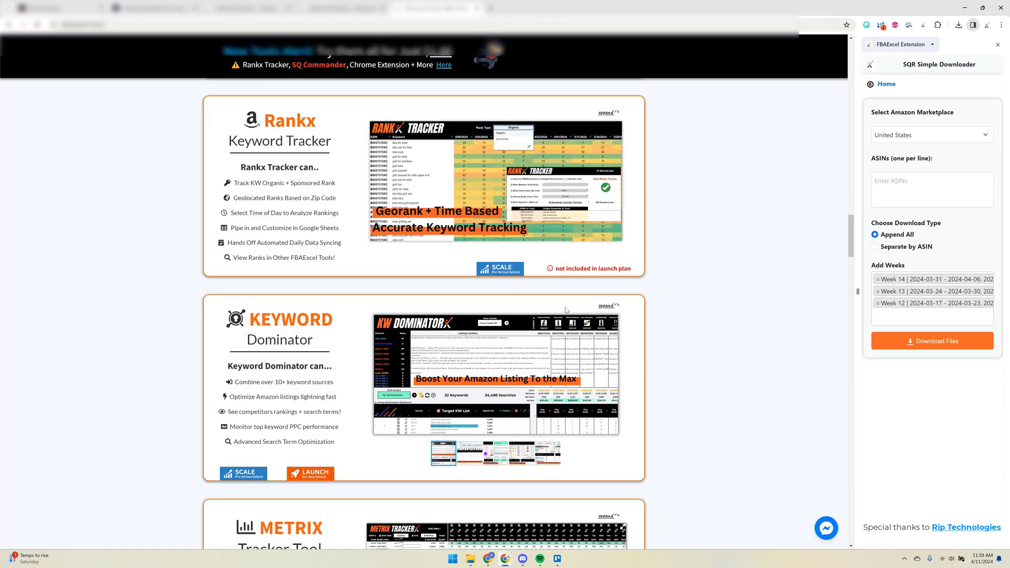
- Scroll past Rankx and Keyword Dominator to the Search Query Commander section
scroll(down, 3)
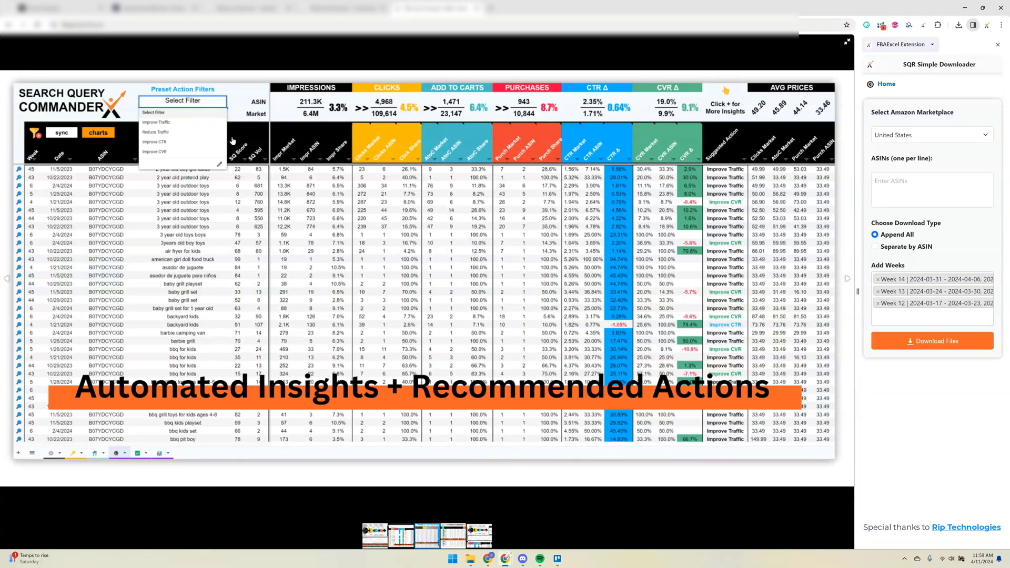
mouse_move(611, 118)
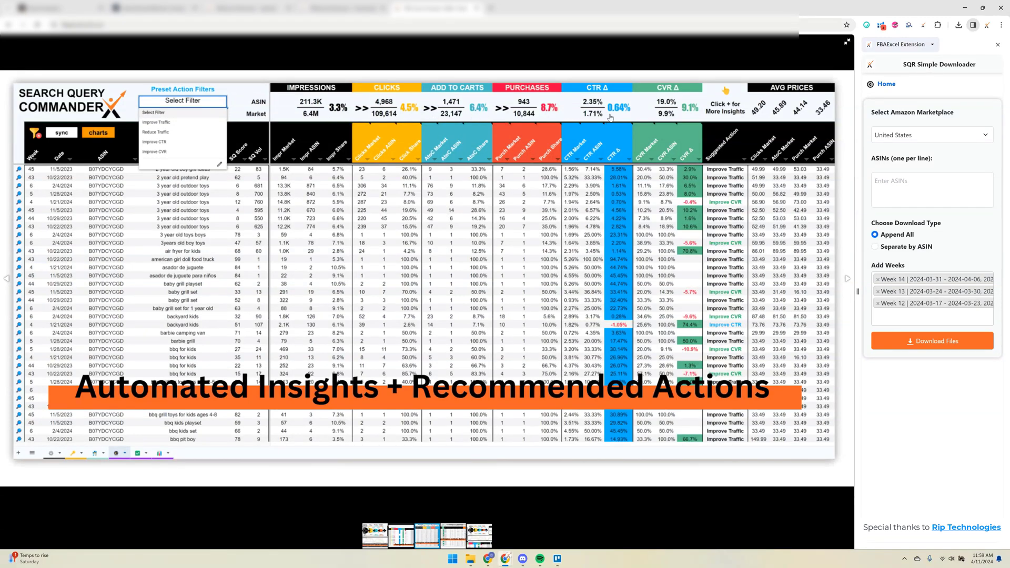
mouse_move(716, 242)
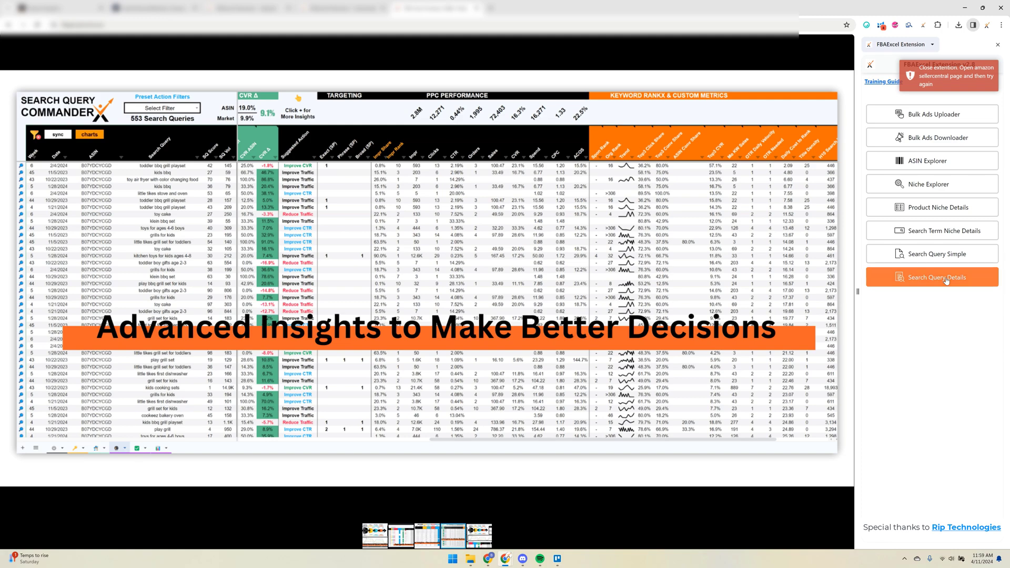
- Bring up the SQR Details Downloader from the extension home menu
click(931, 277)
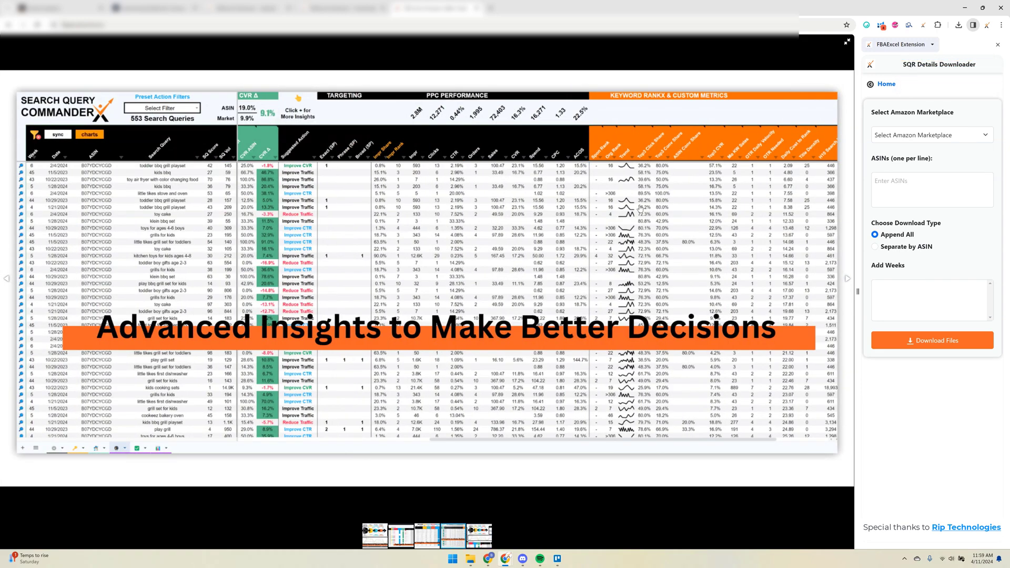
mouse_move(631, 197)
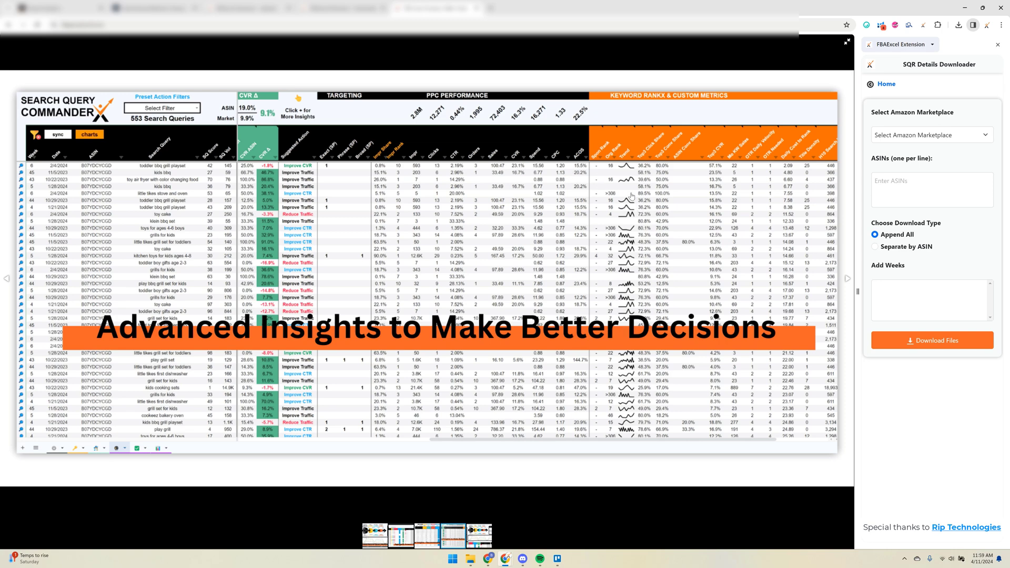